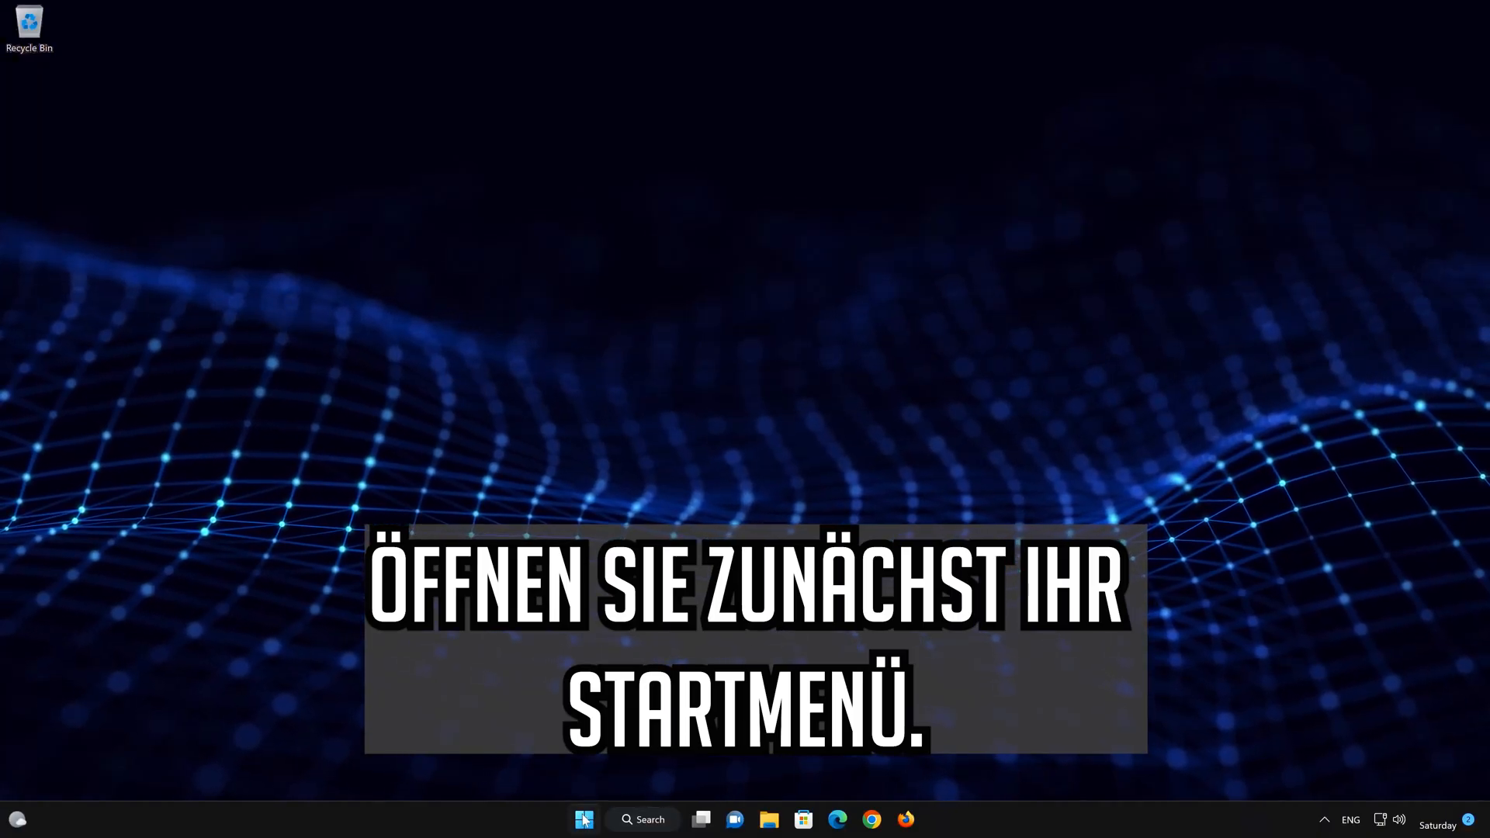
Search the Start menu for "device manager"
click(582, 819)
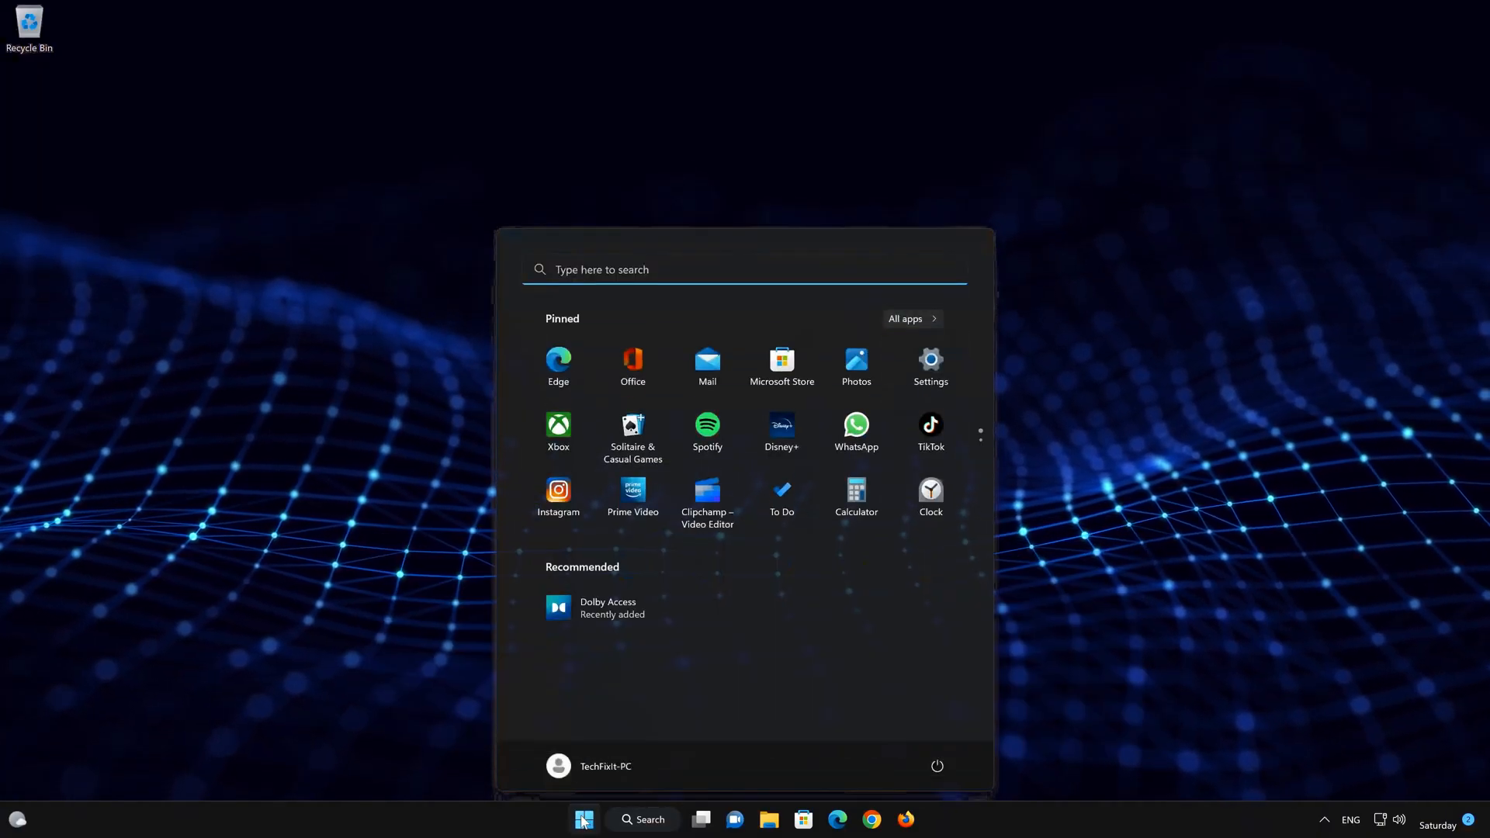
text(device manager)
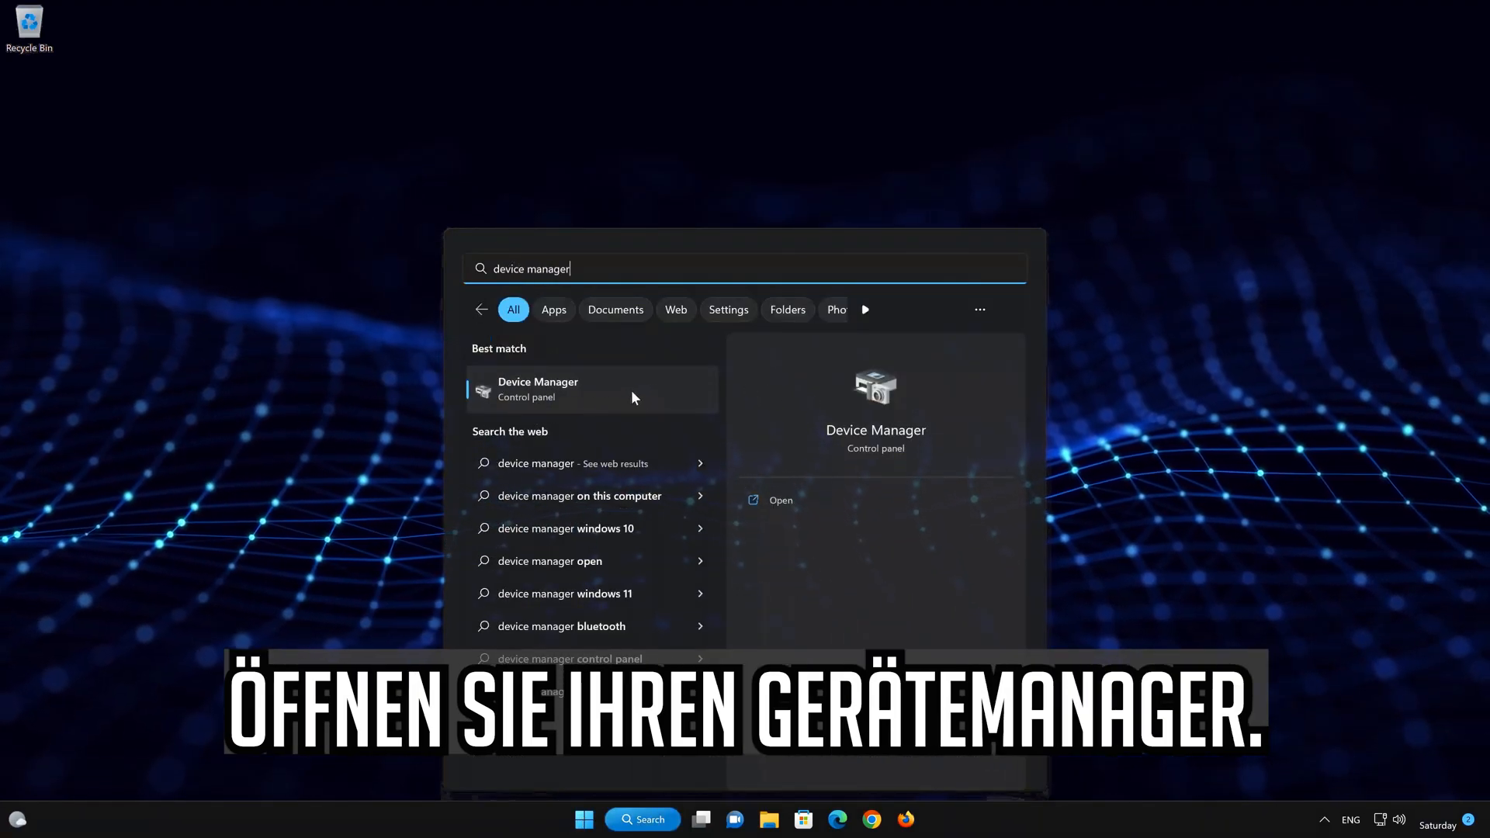
Launch Device Manager, expand Display adapters and right-click VMware SVGA 3D
click(560, 388)
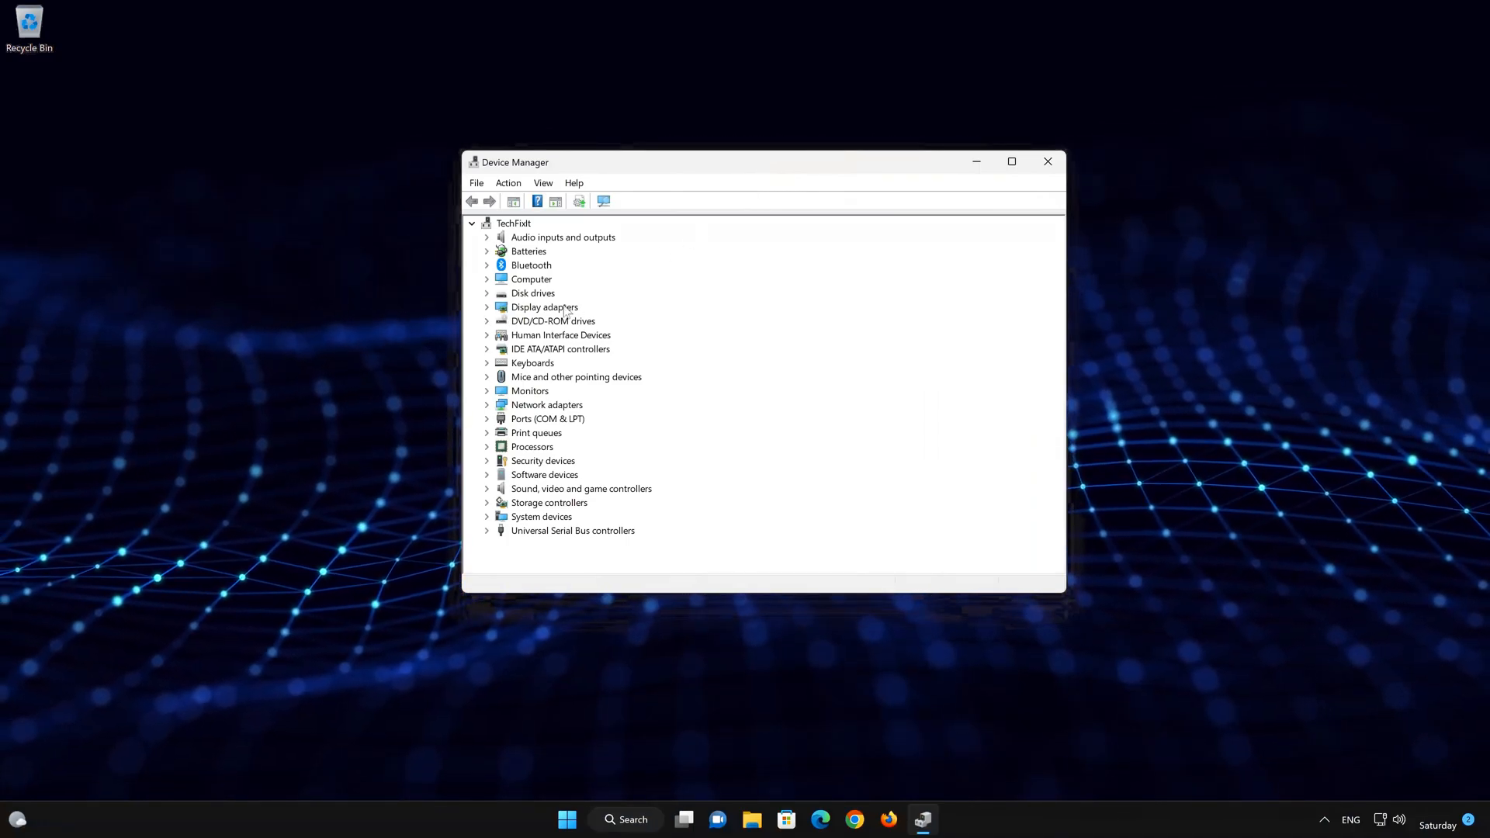
click(487, 306)
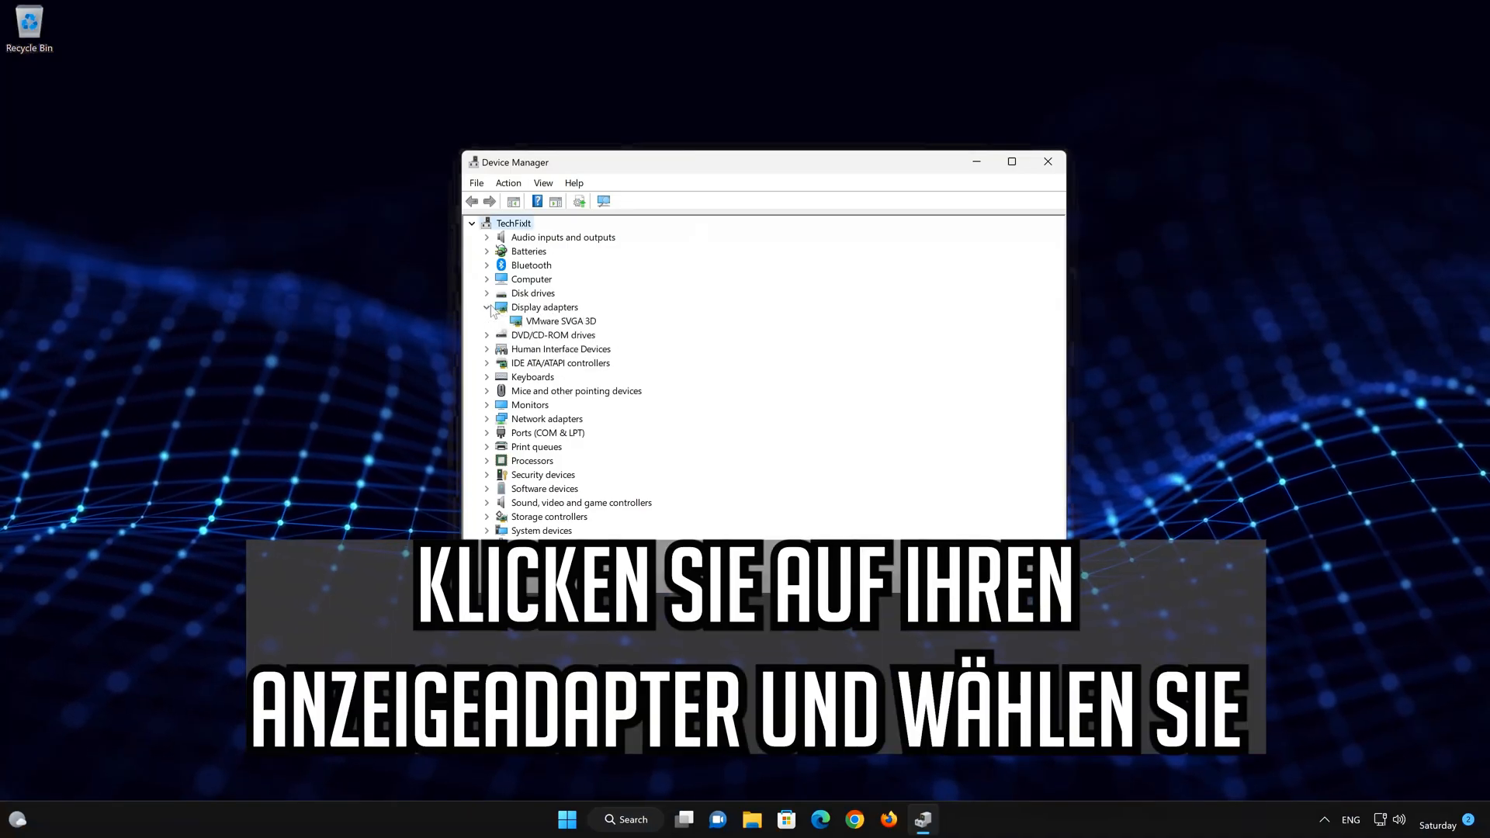
click(558, 321)
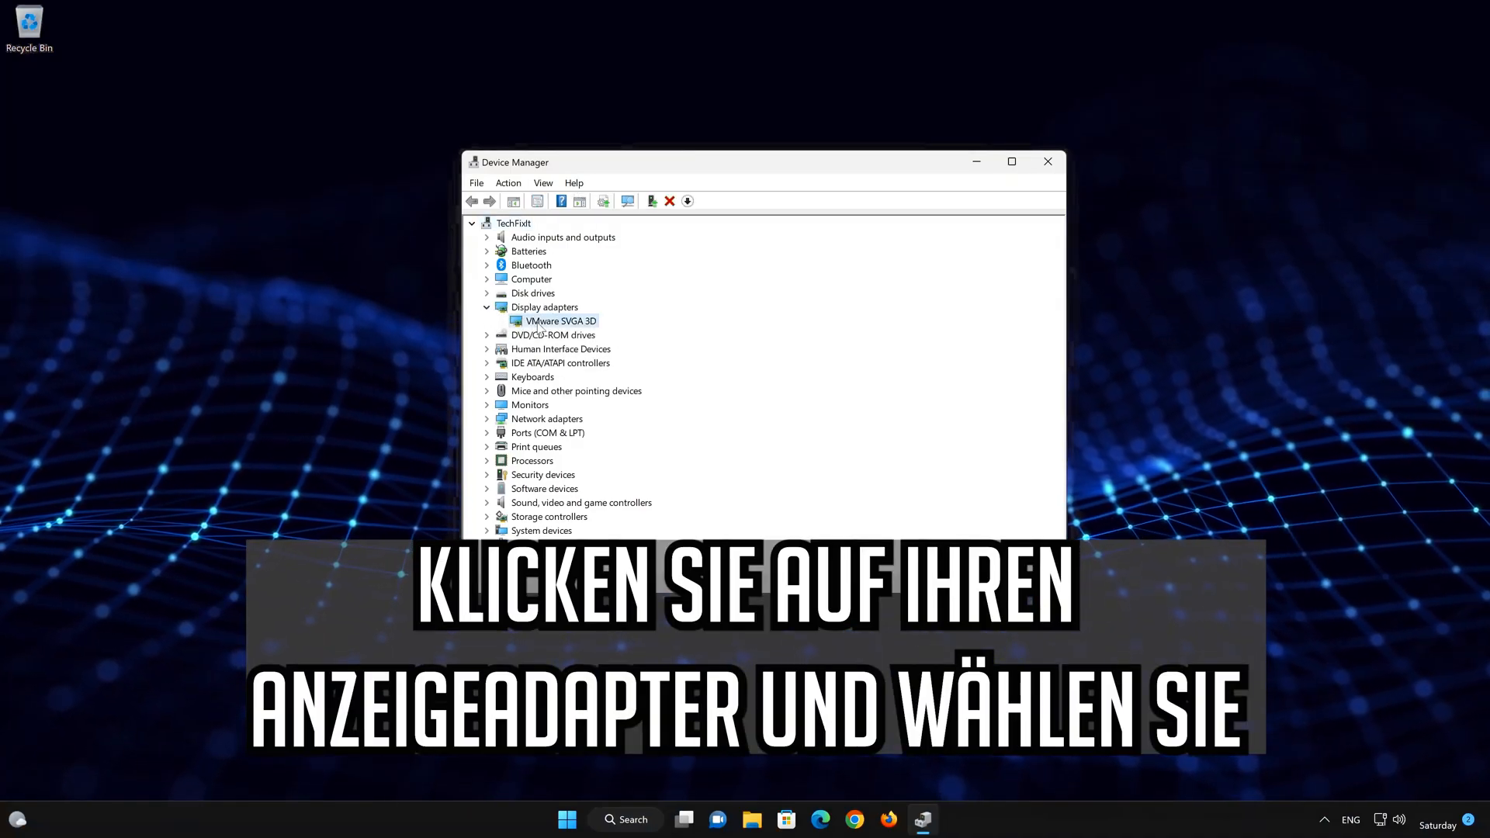
right_click(559, 320)
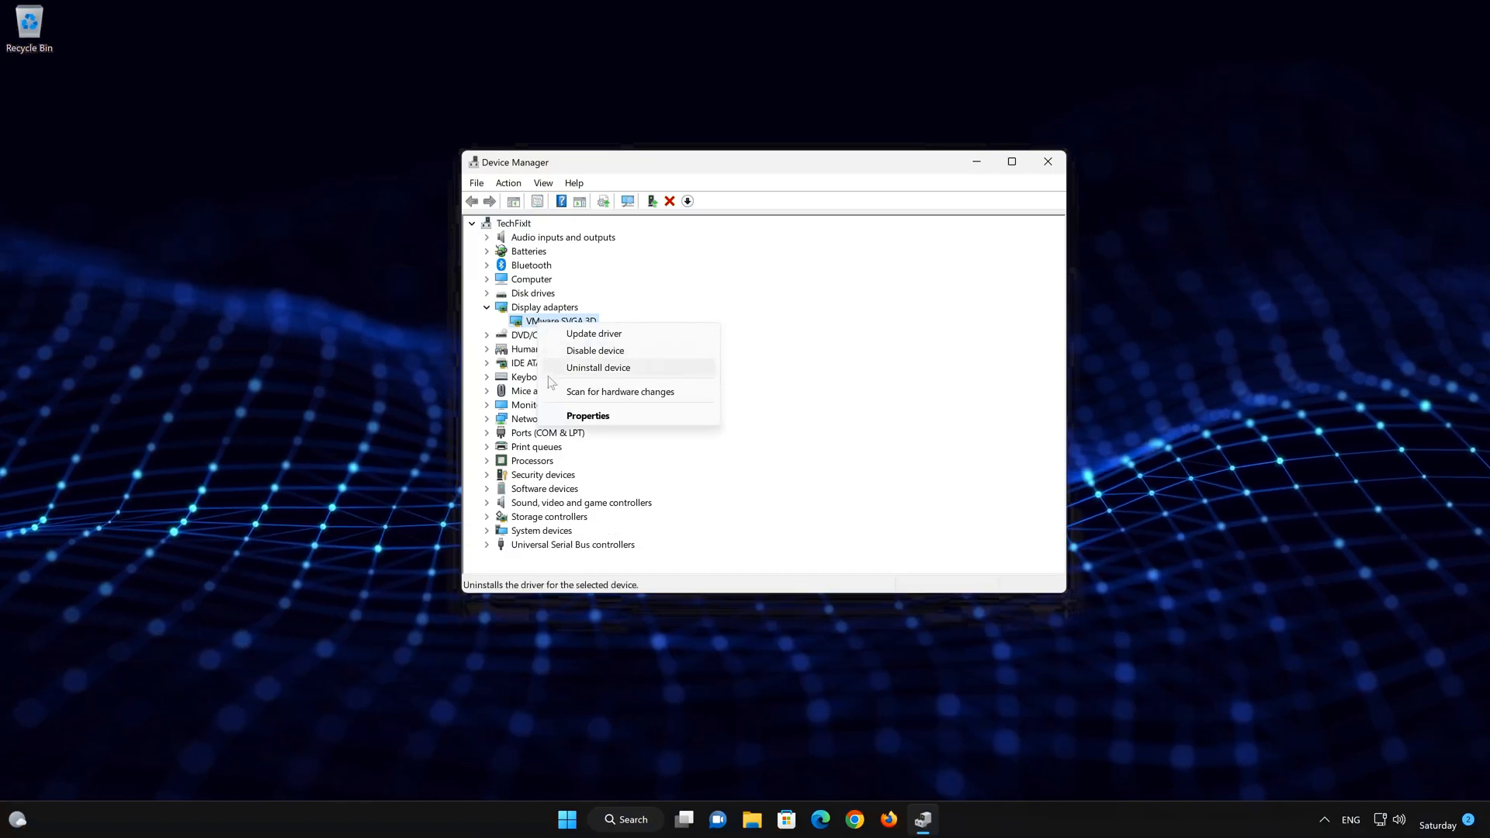
mouse_move(655, 421)
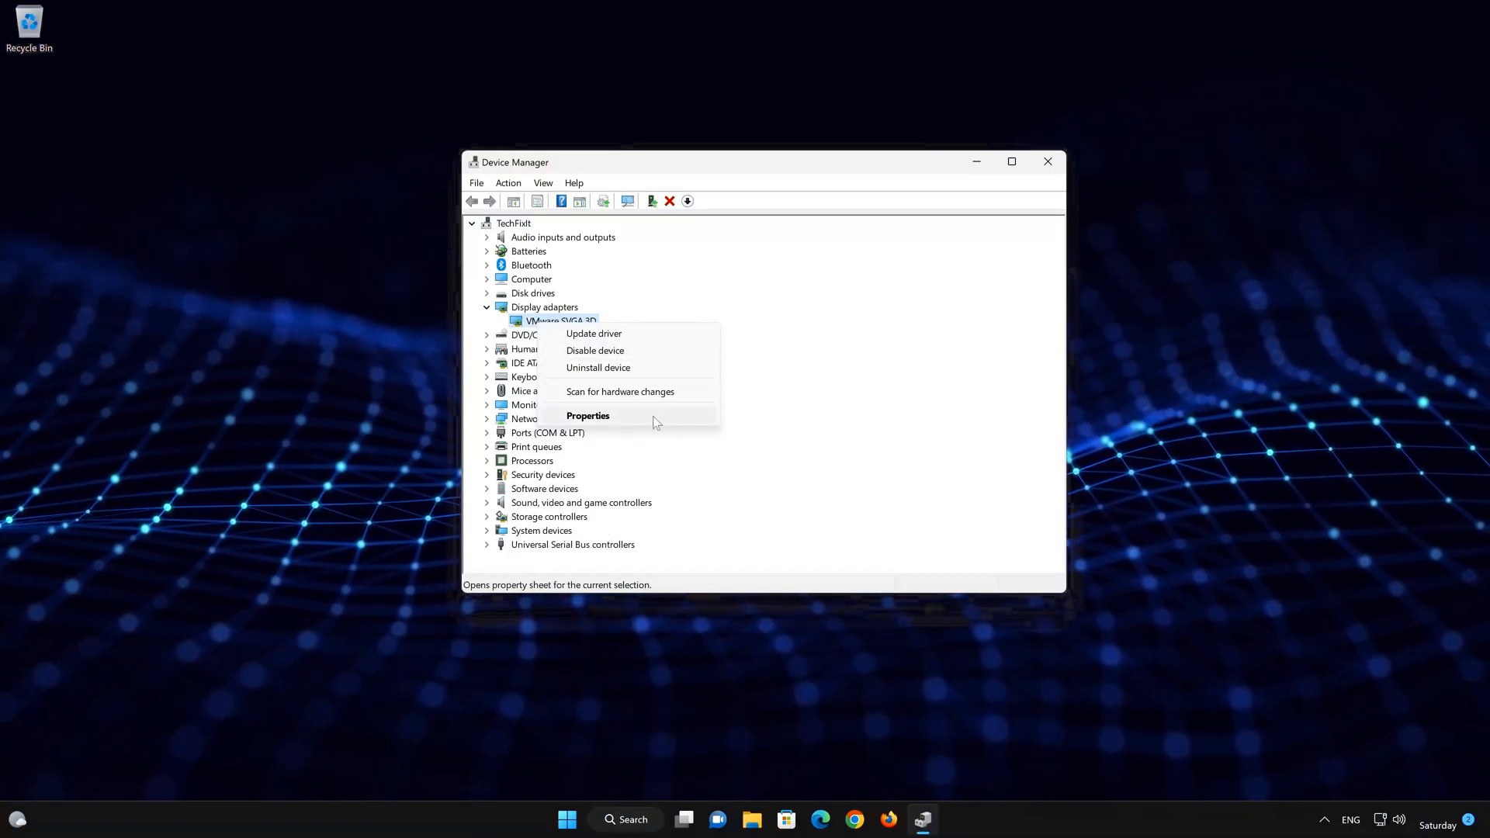
Run an automatic driver search for VMware SVGA 3D from its Properties Driver tab
click(587, 416)
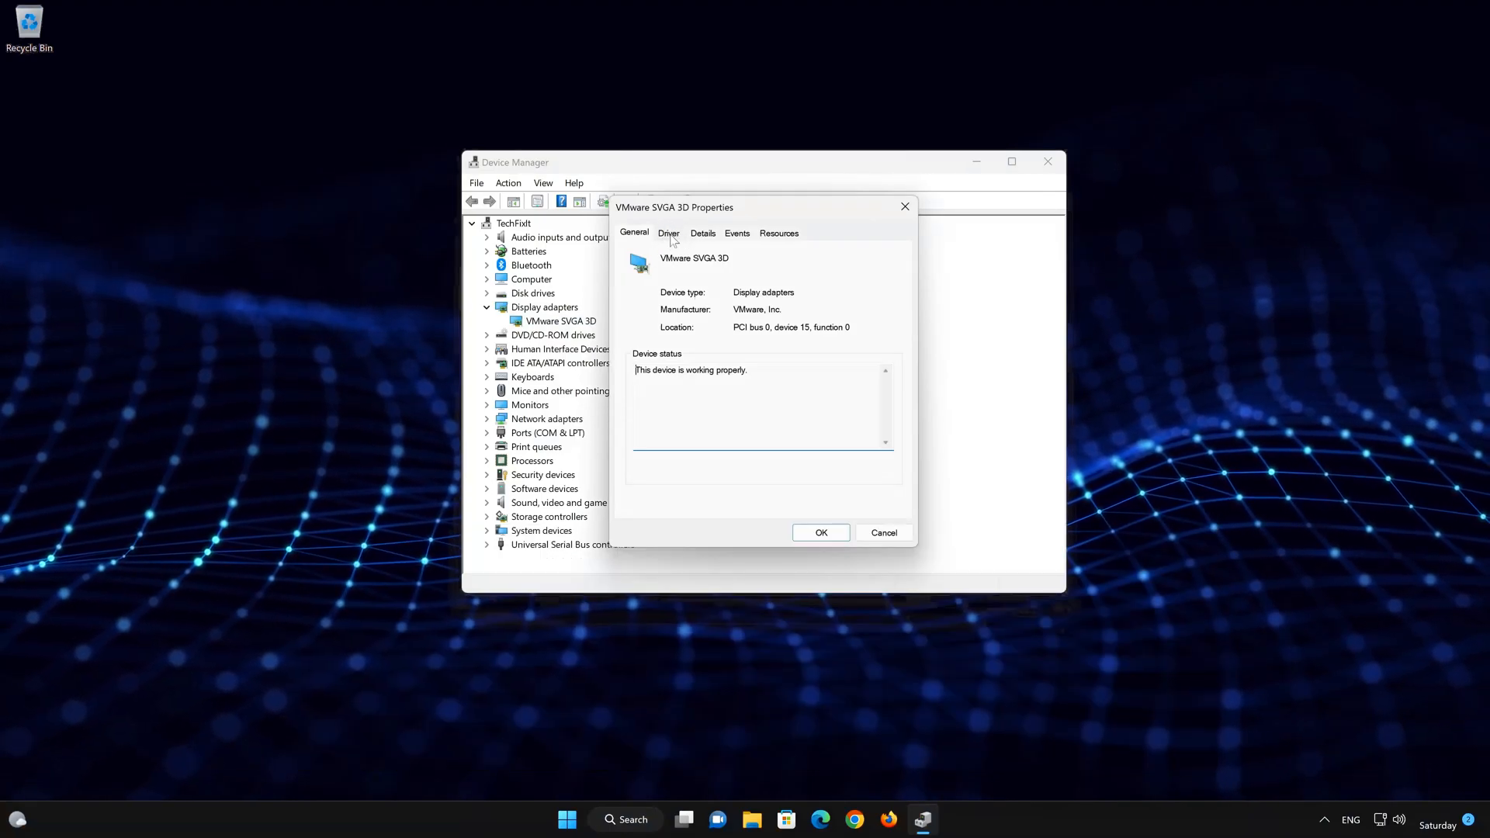
click(668, 233)
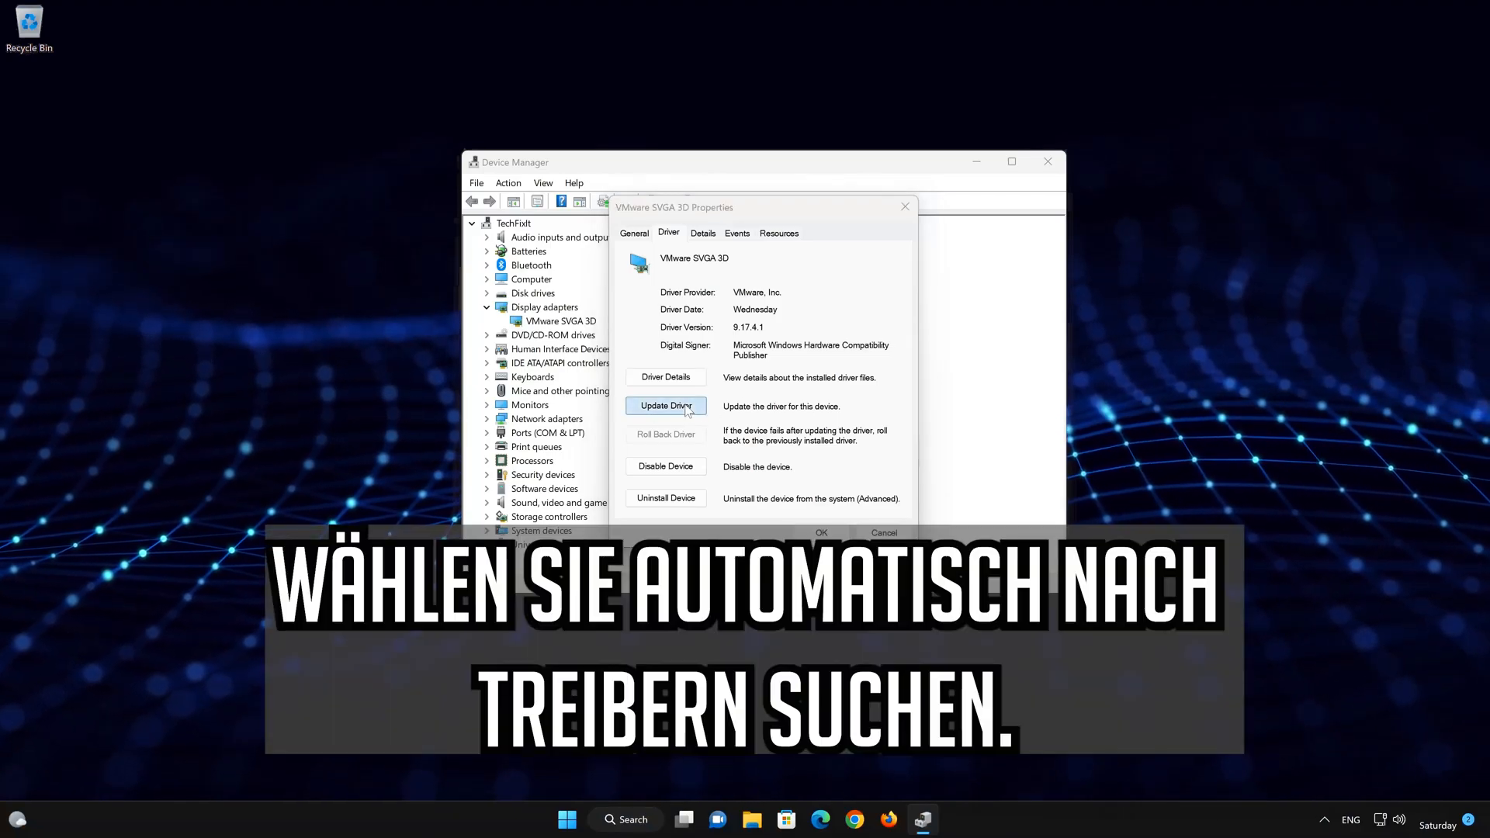
click(666, 406)
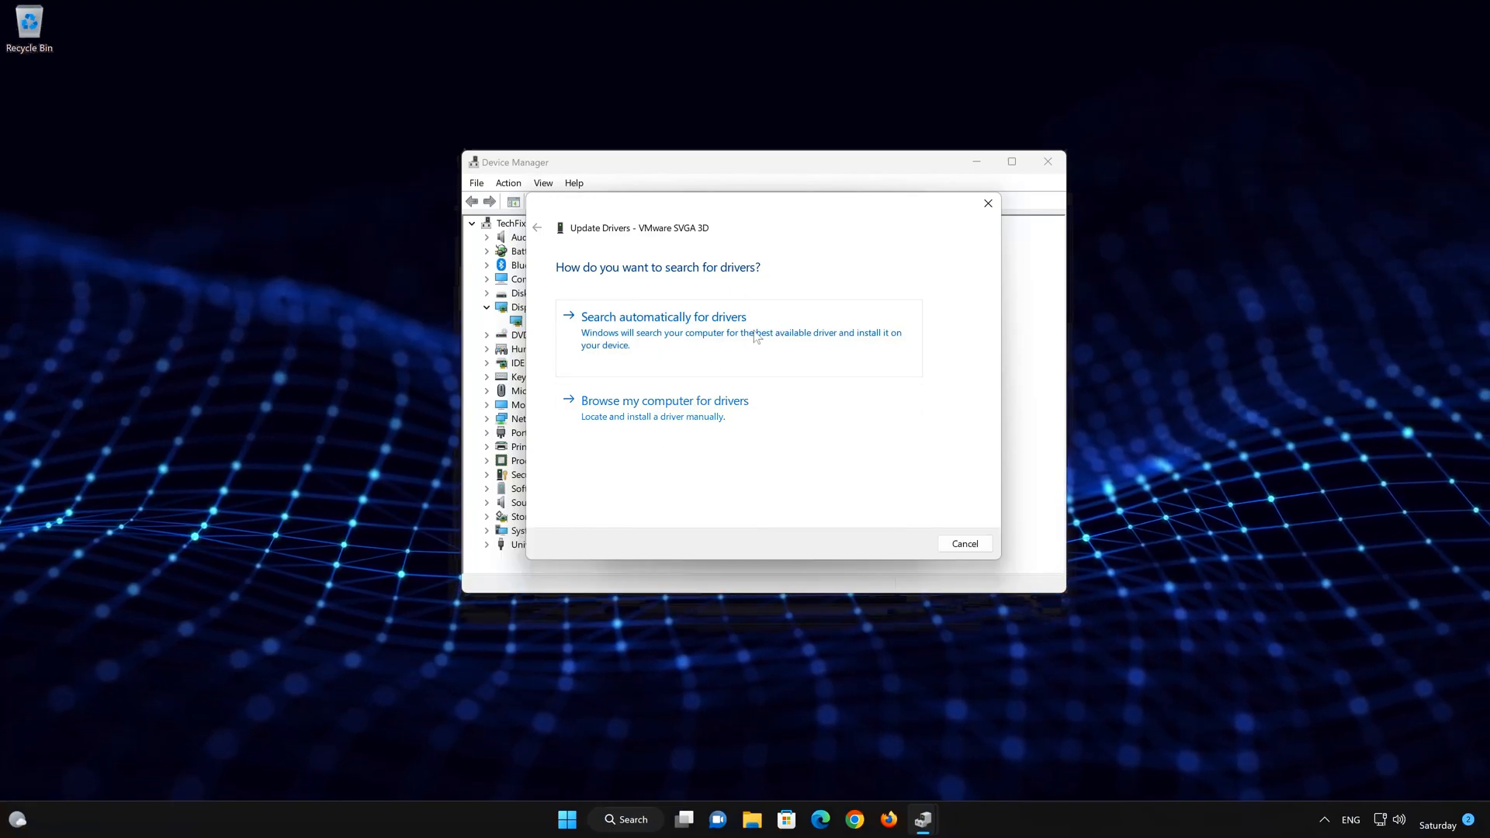
click(663, 328)
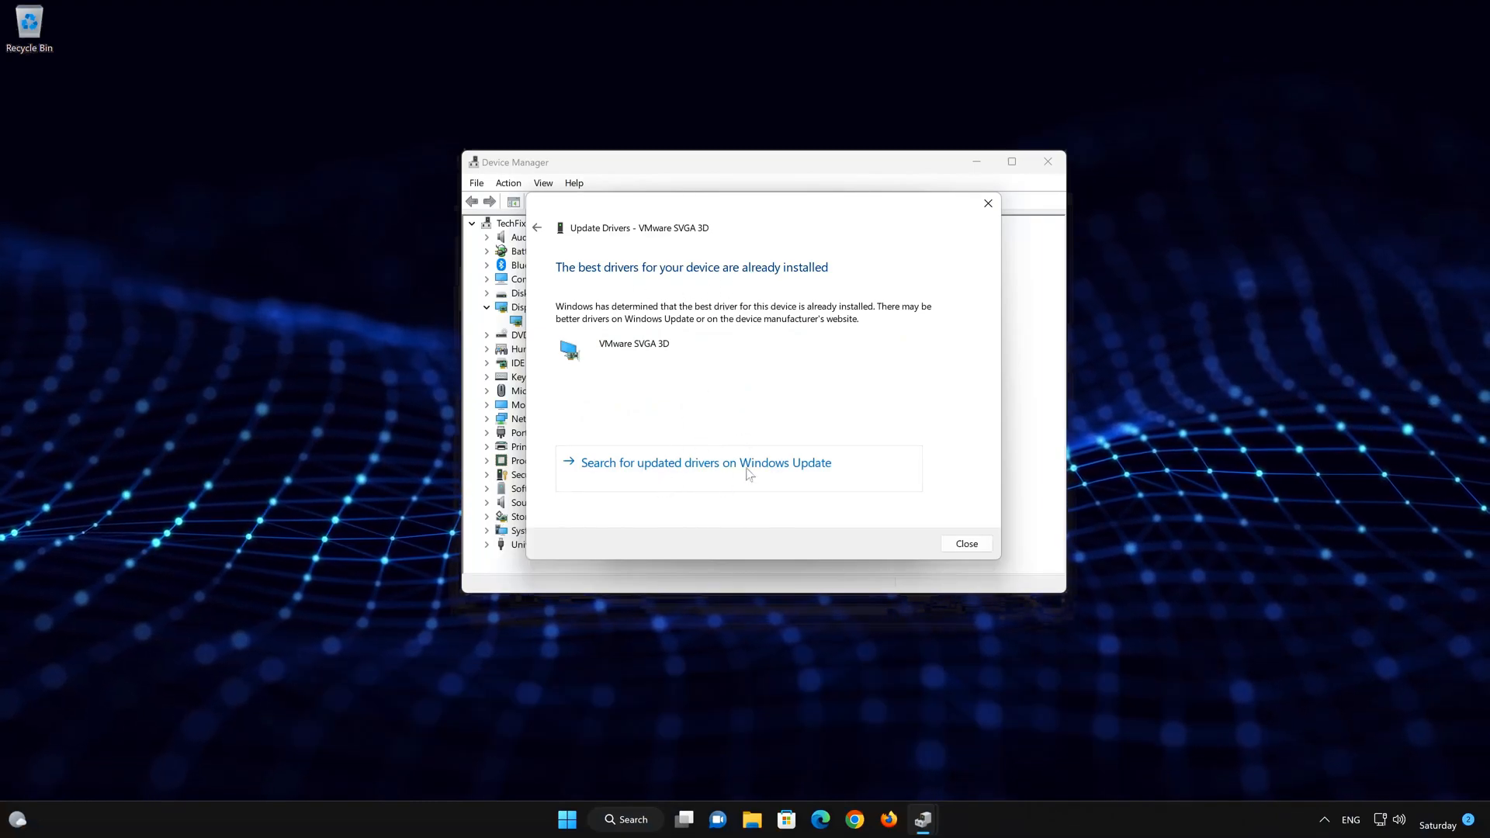
mouse_move(759, 478)
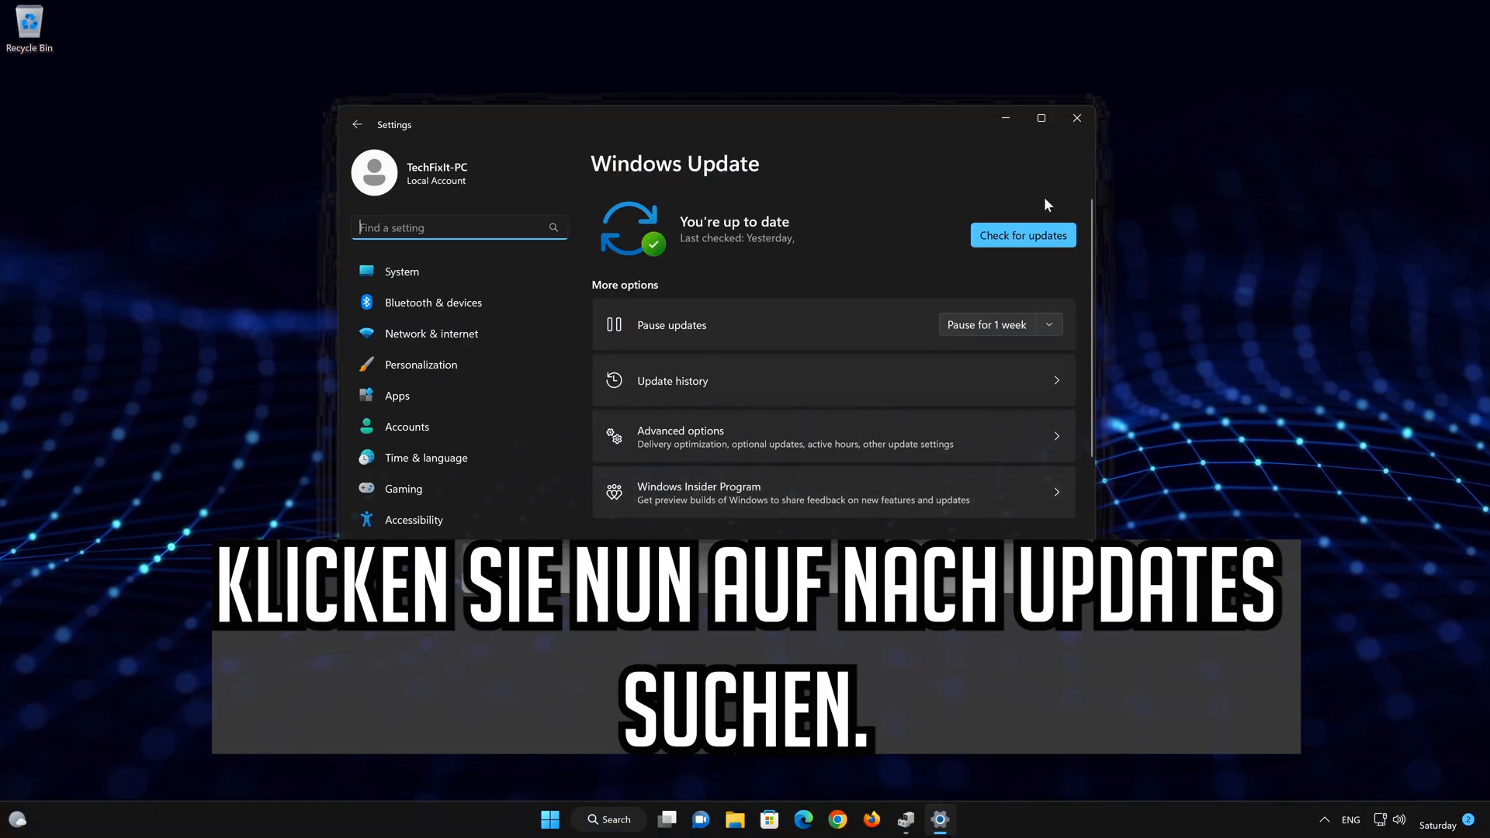
mouse_move(1028, 225)
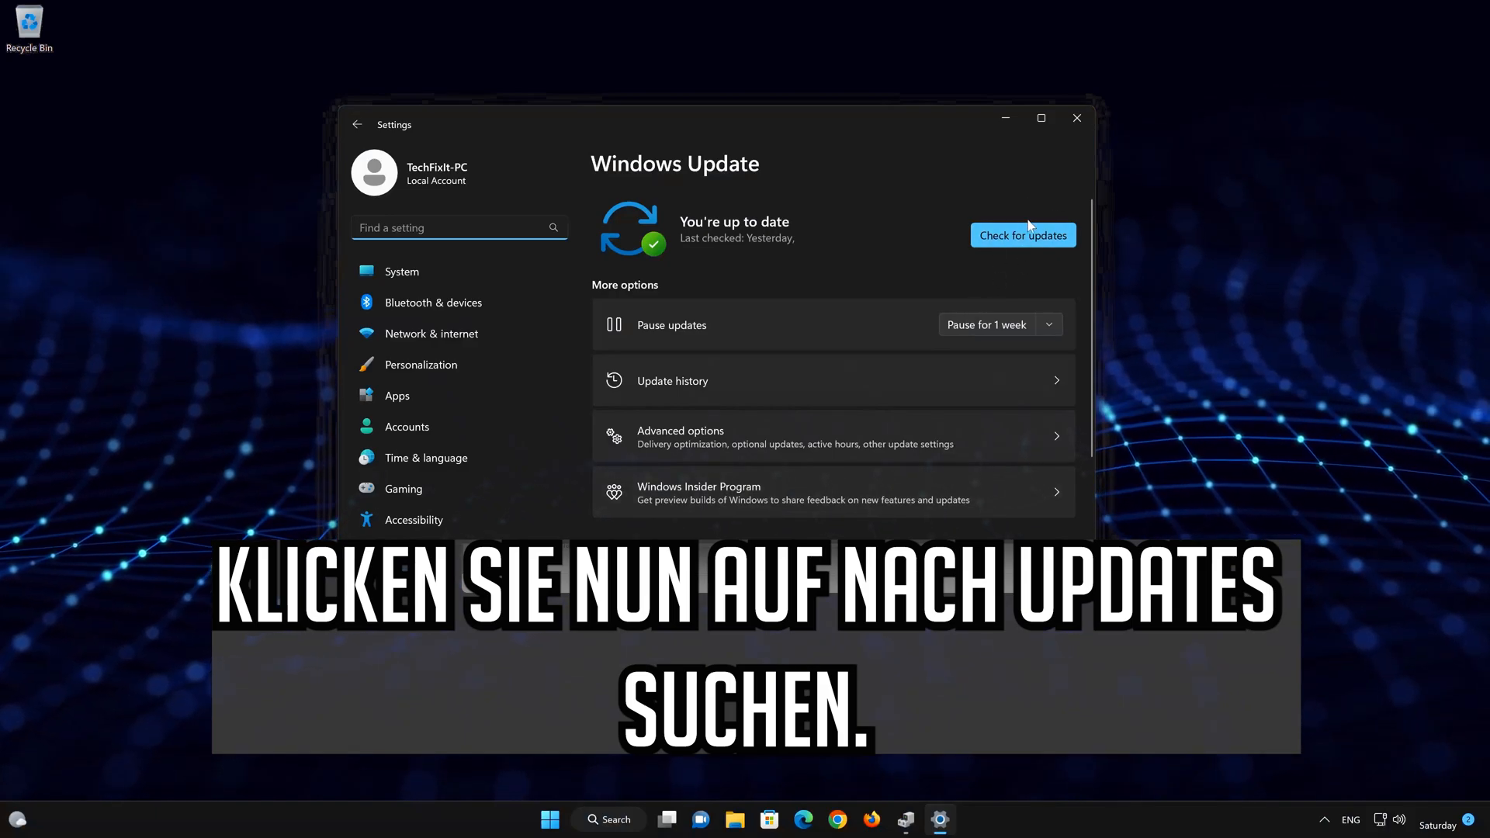
Check for updates in Windows Update
click(1022, 235)
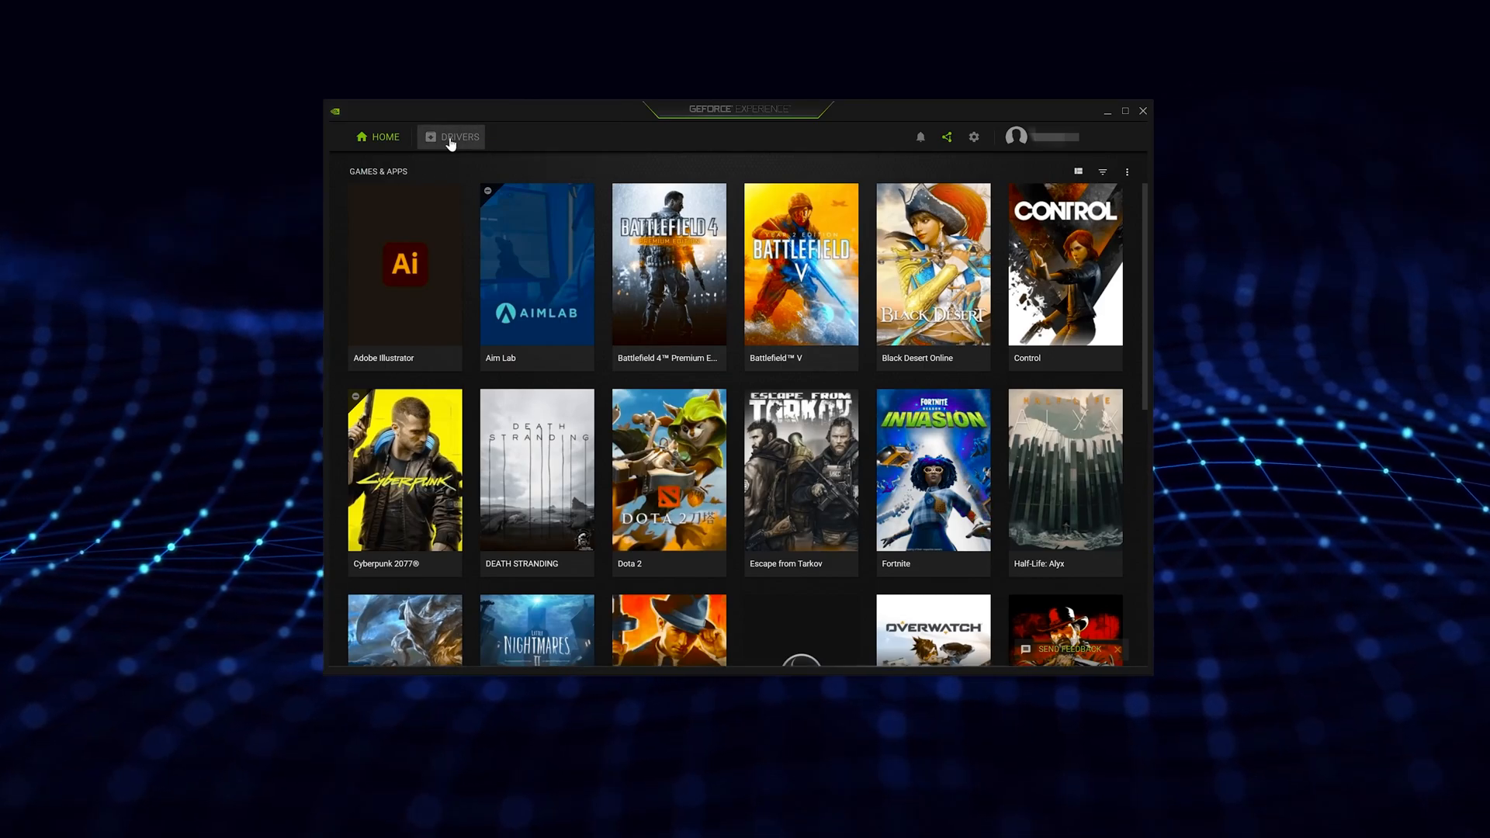
Check the DRIVERS page for updates, finding Game Ready Driver 471.68
click(455, 137)
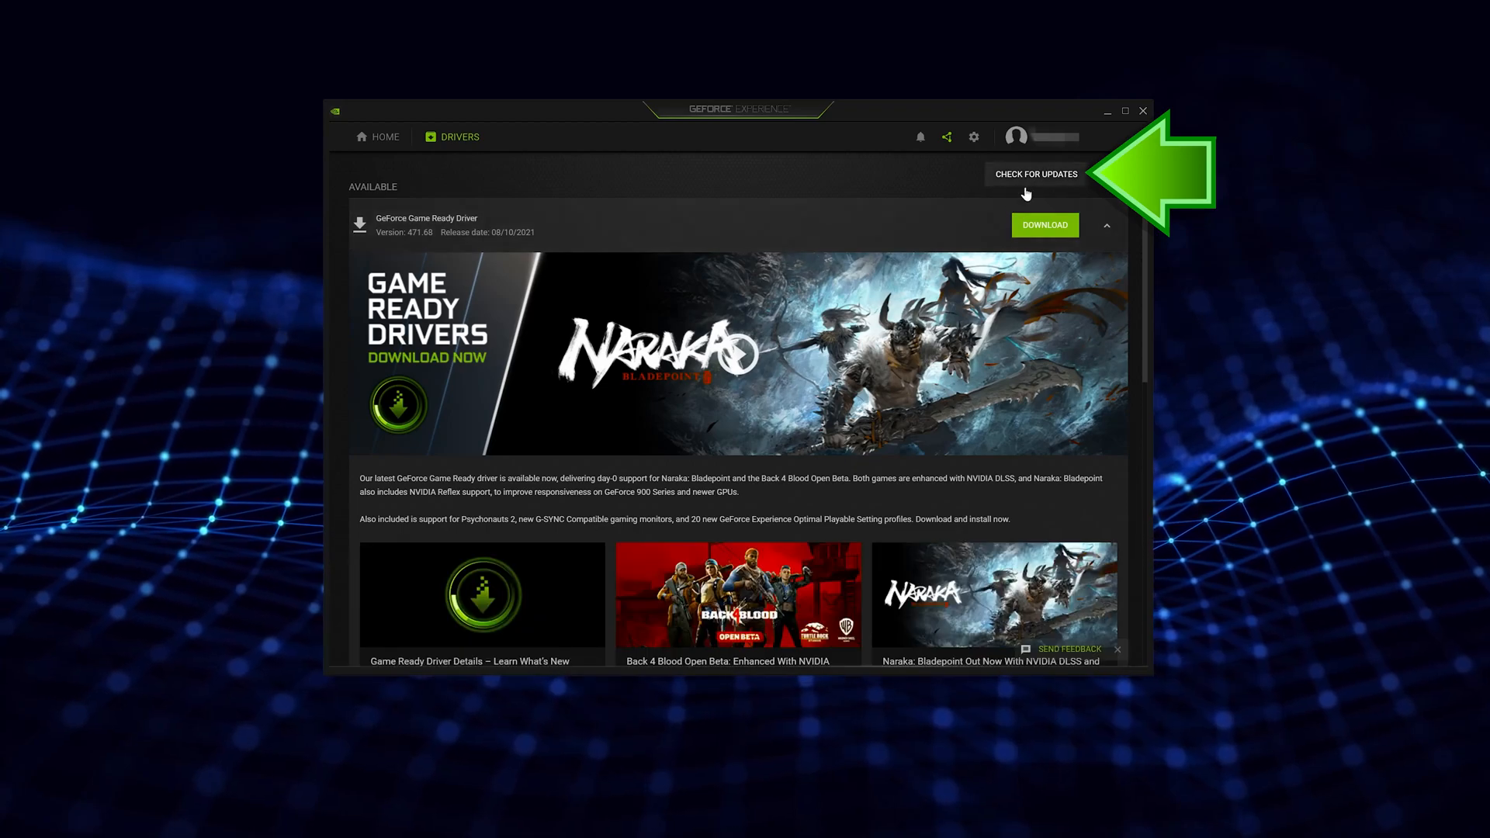
click(1036, 174)
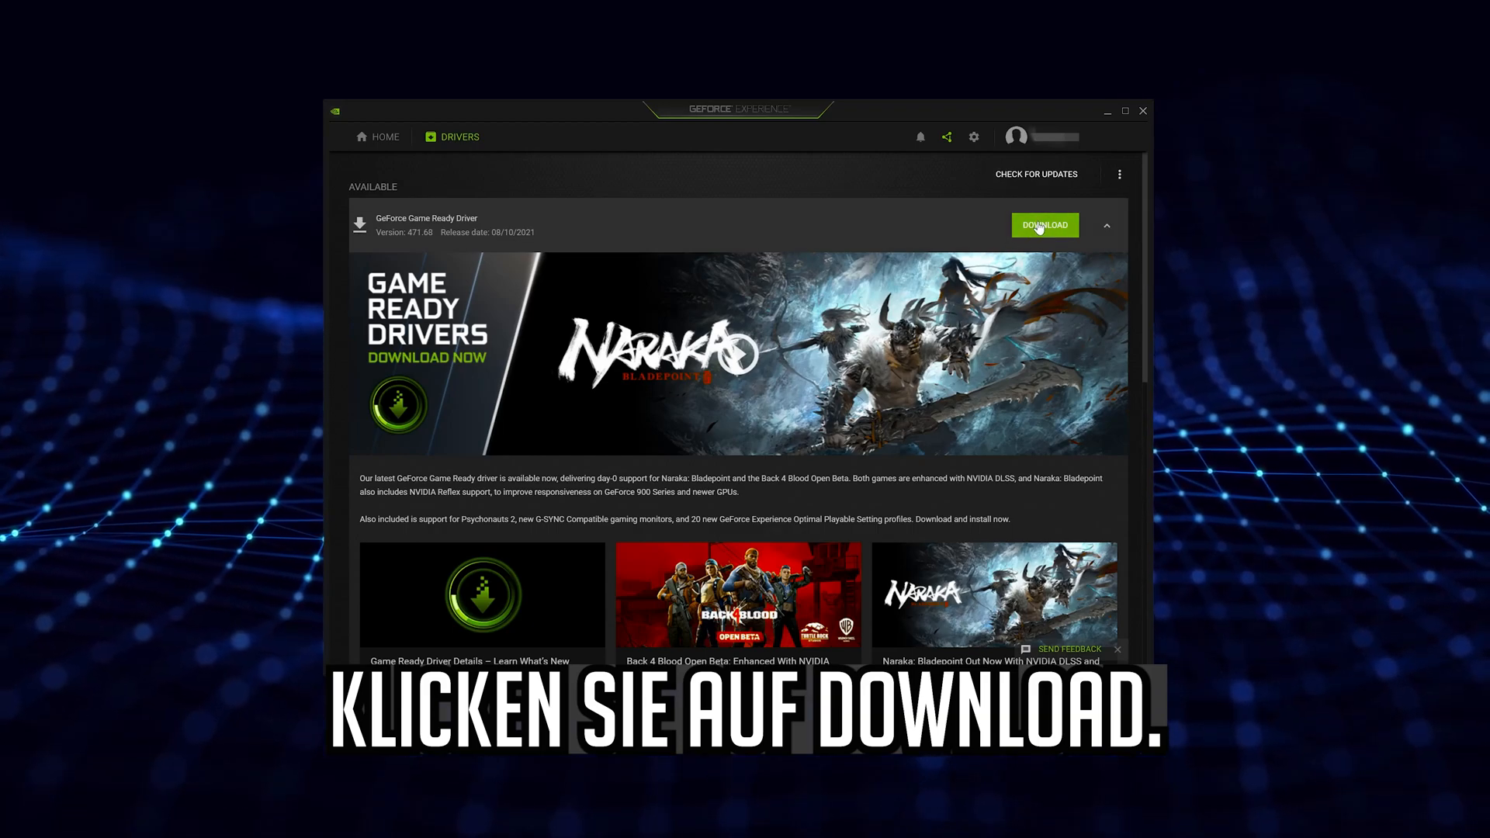
Download GeForce Game Ready Driver 471.68
click(1044, 225)
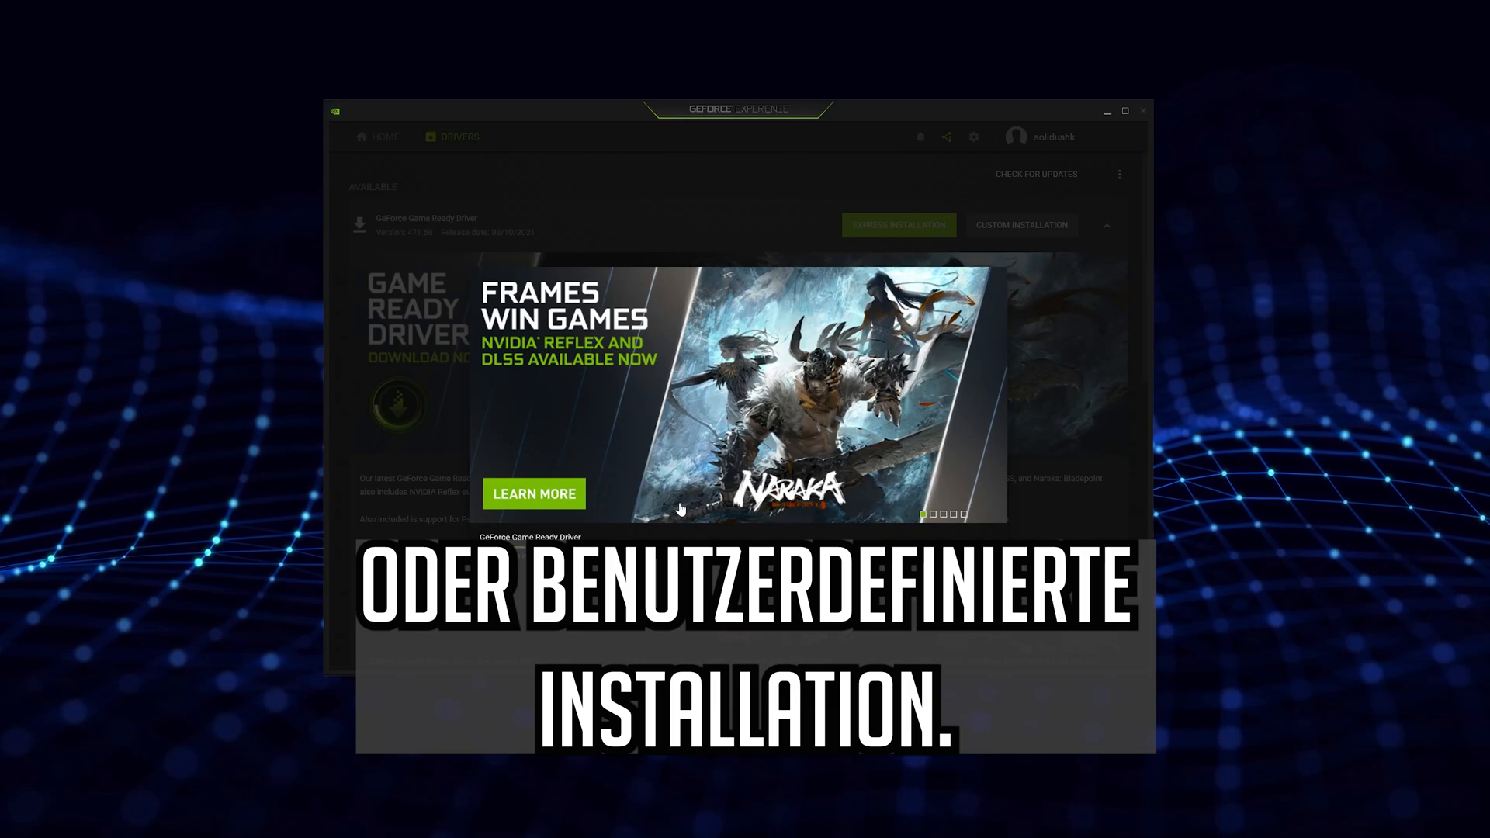
mouse_move(1028, 424)
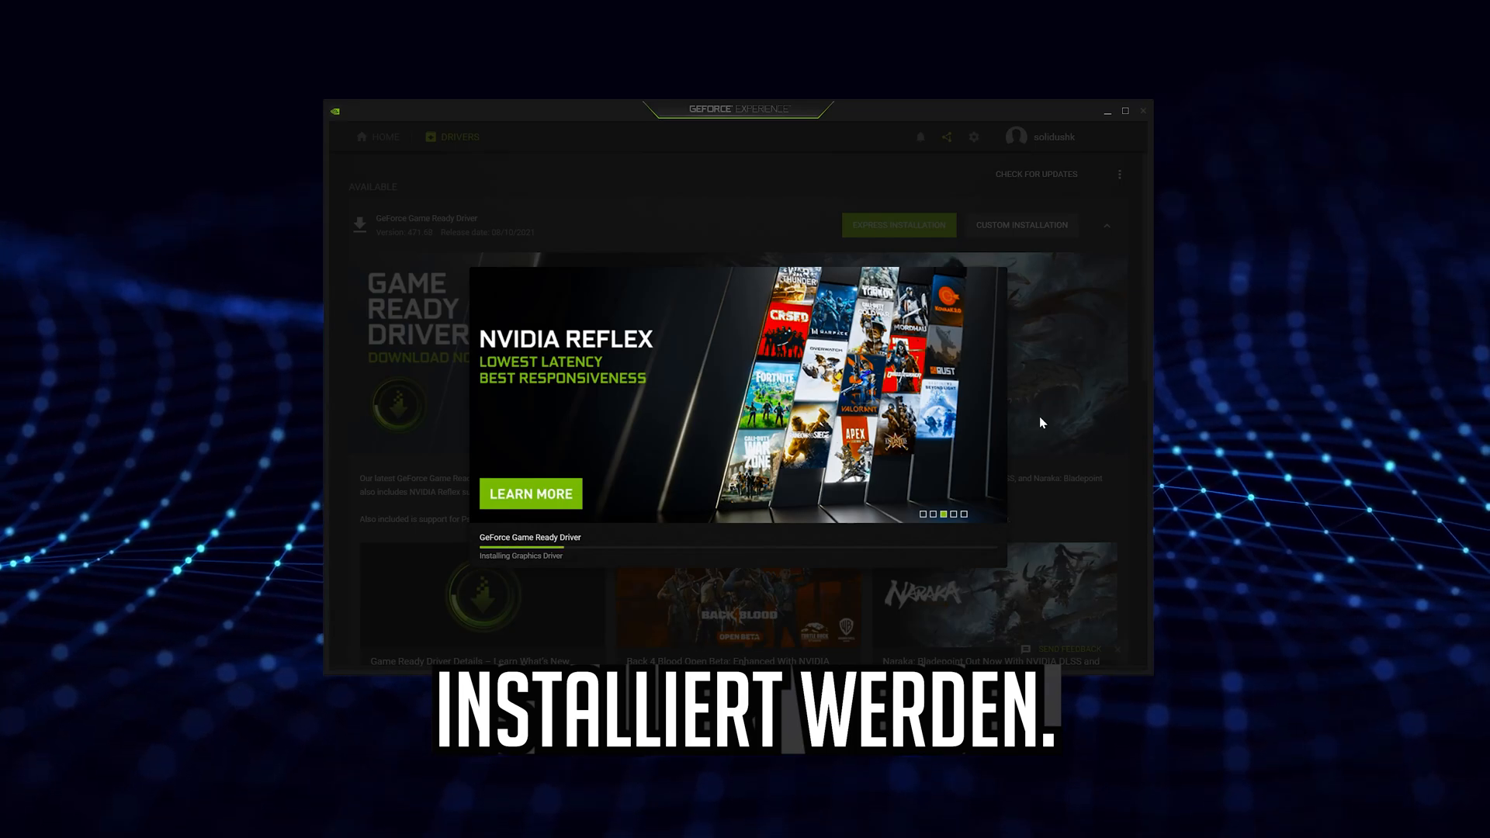
mouse_move(1033, 429)
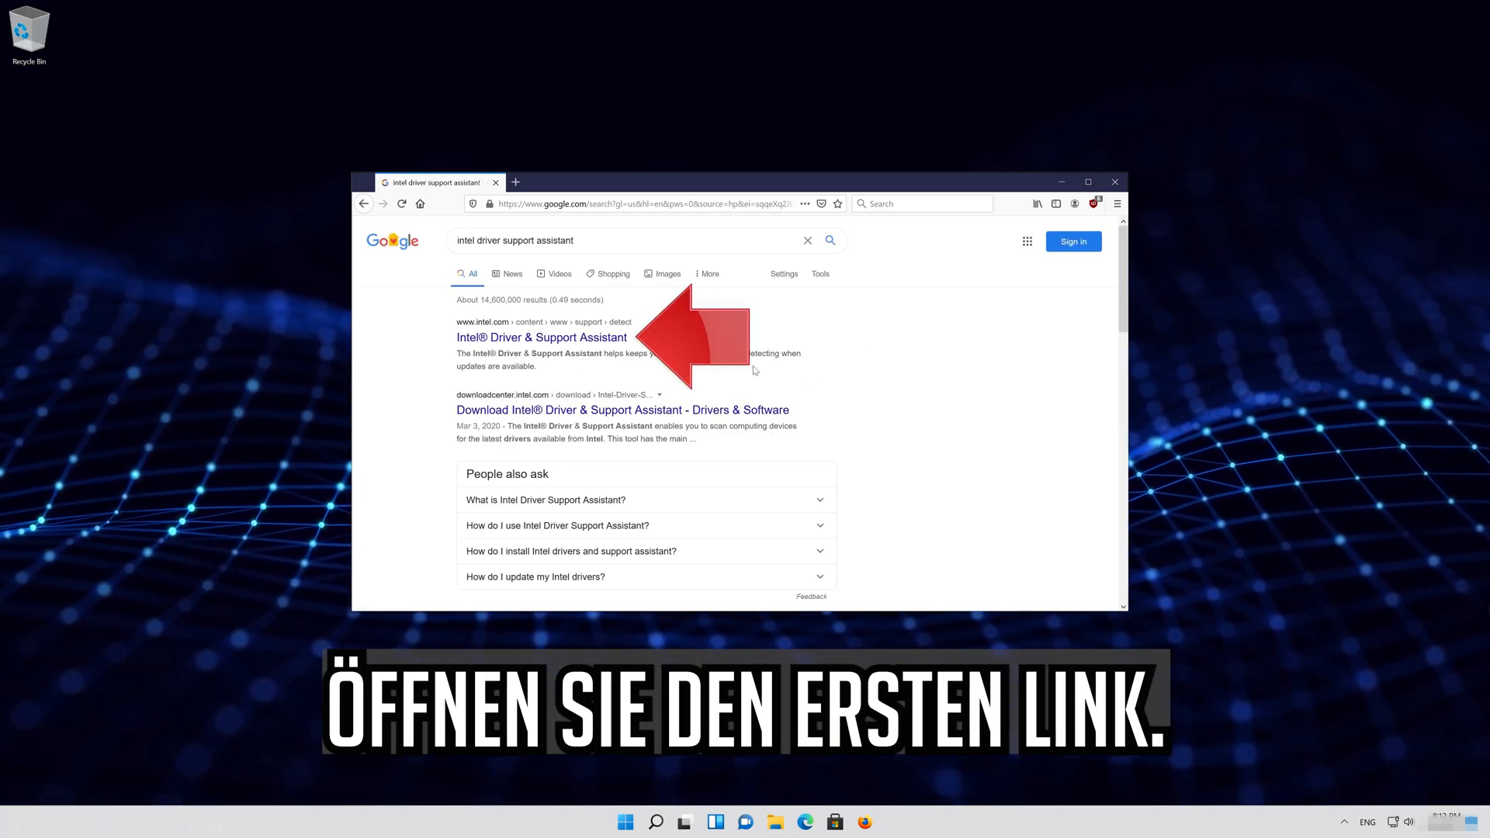
Open Intel's support page and save the Driver & Support Assistant installer
click(541, 337)
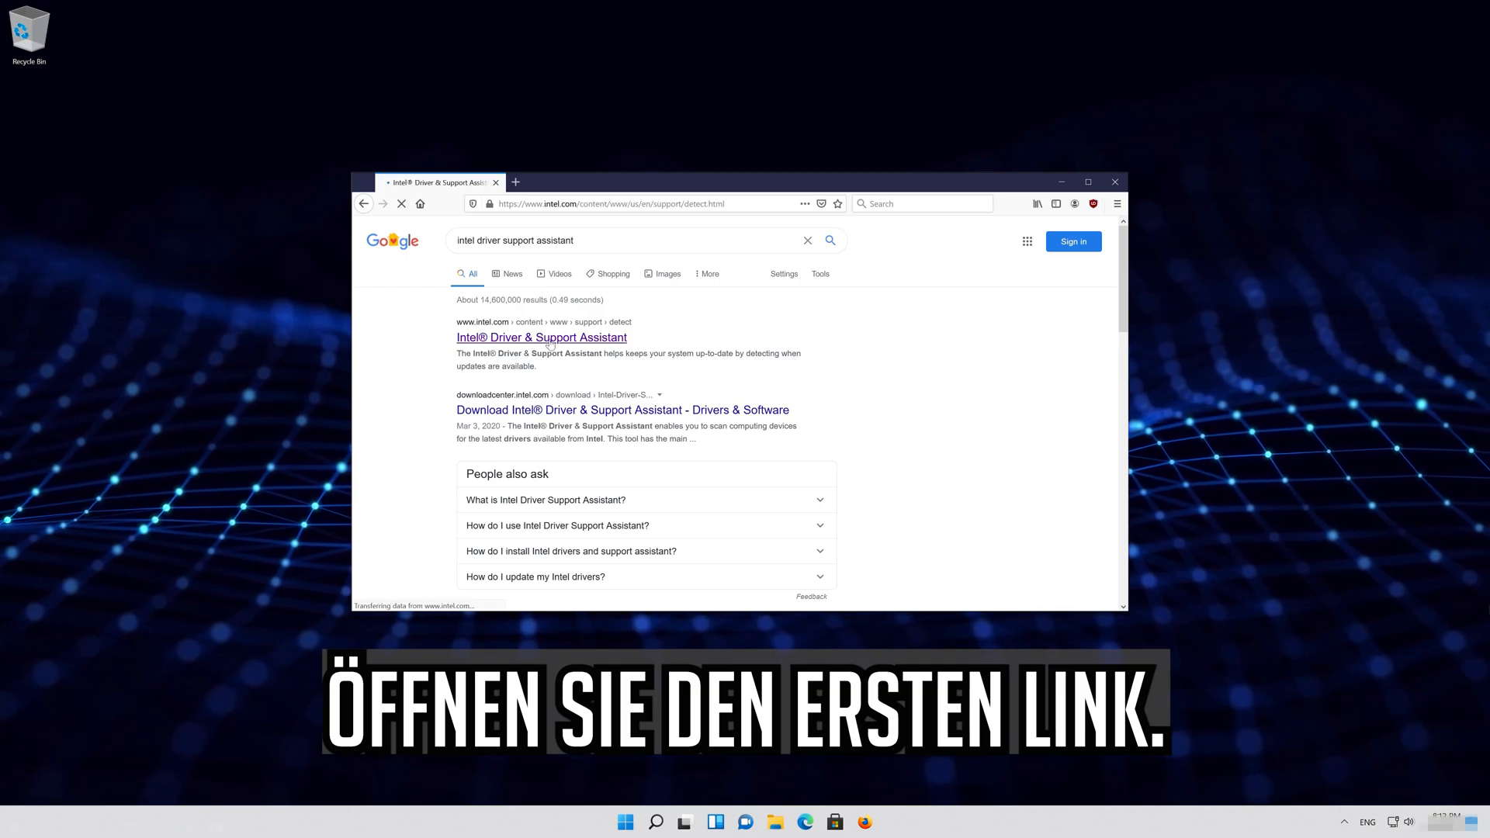
click(541, 337)
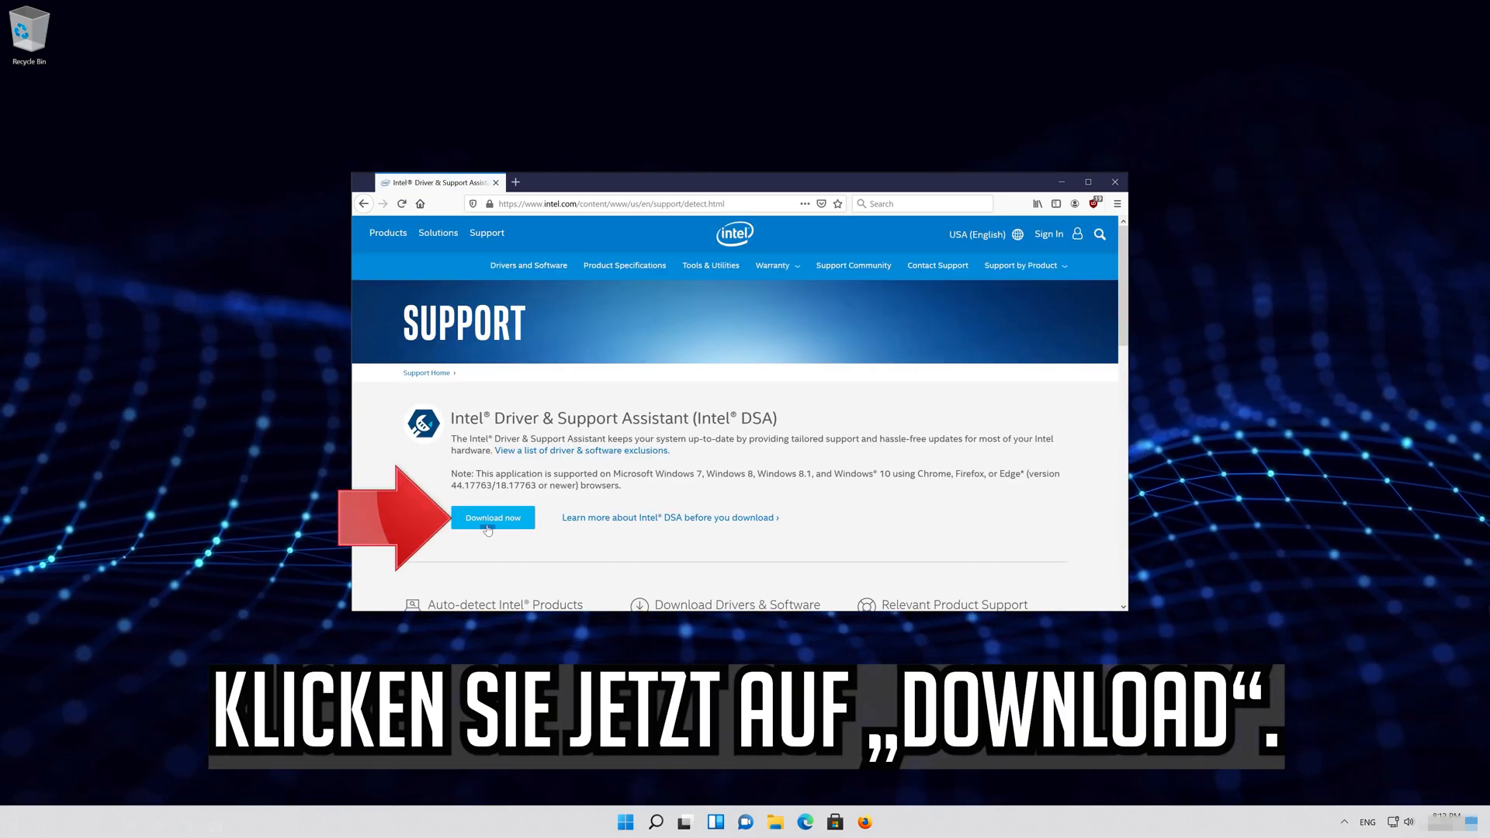
click(492, 517)
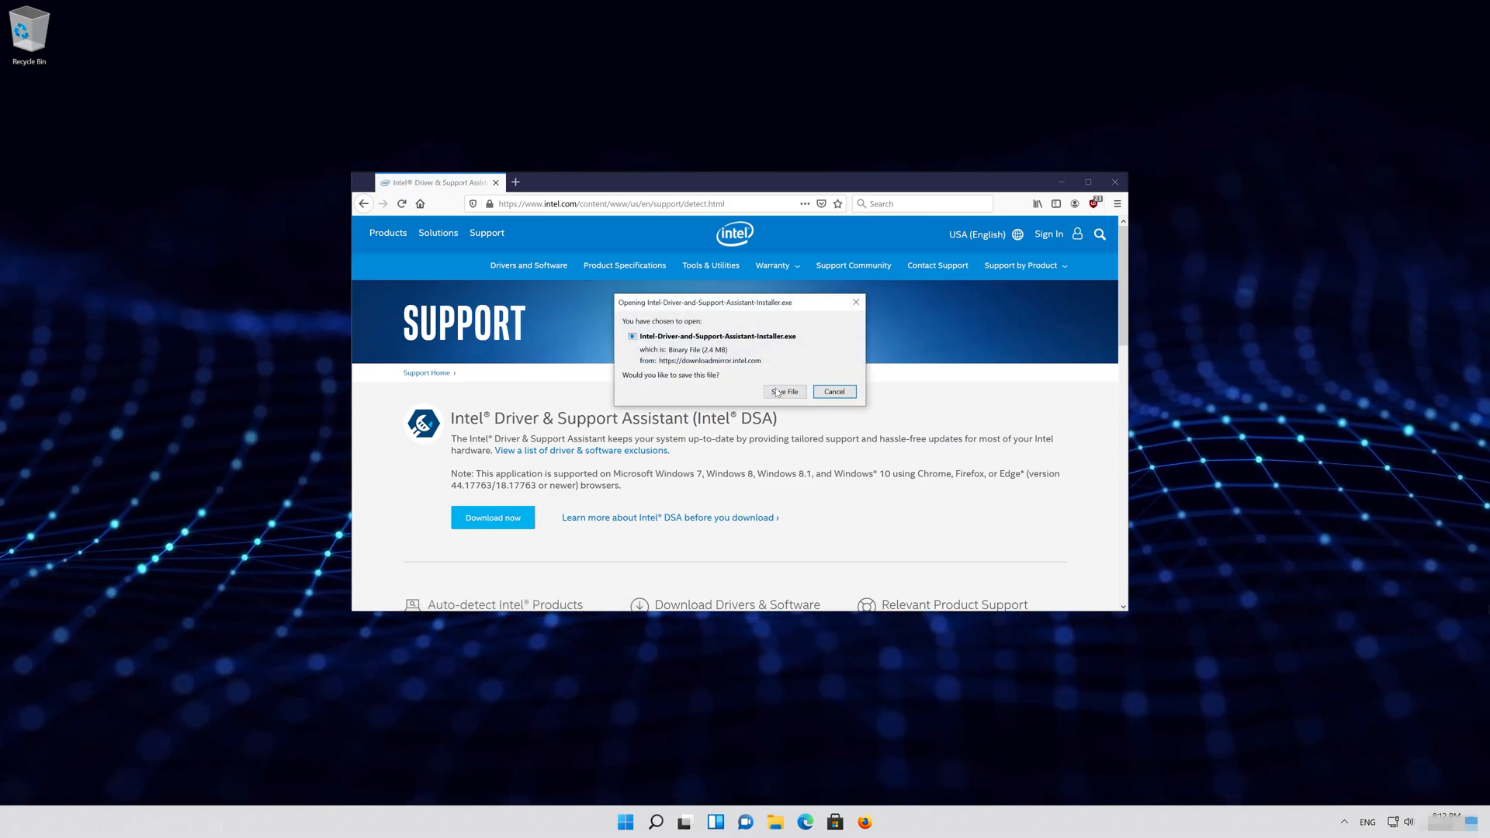
click(785, 391)
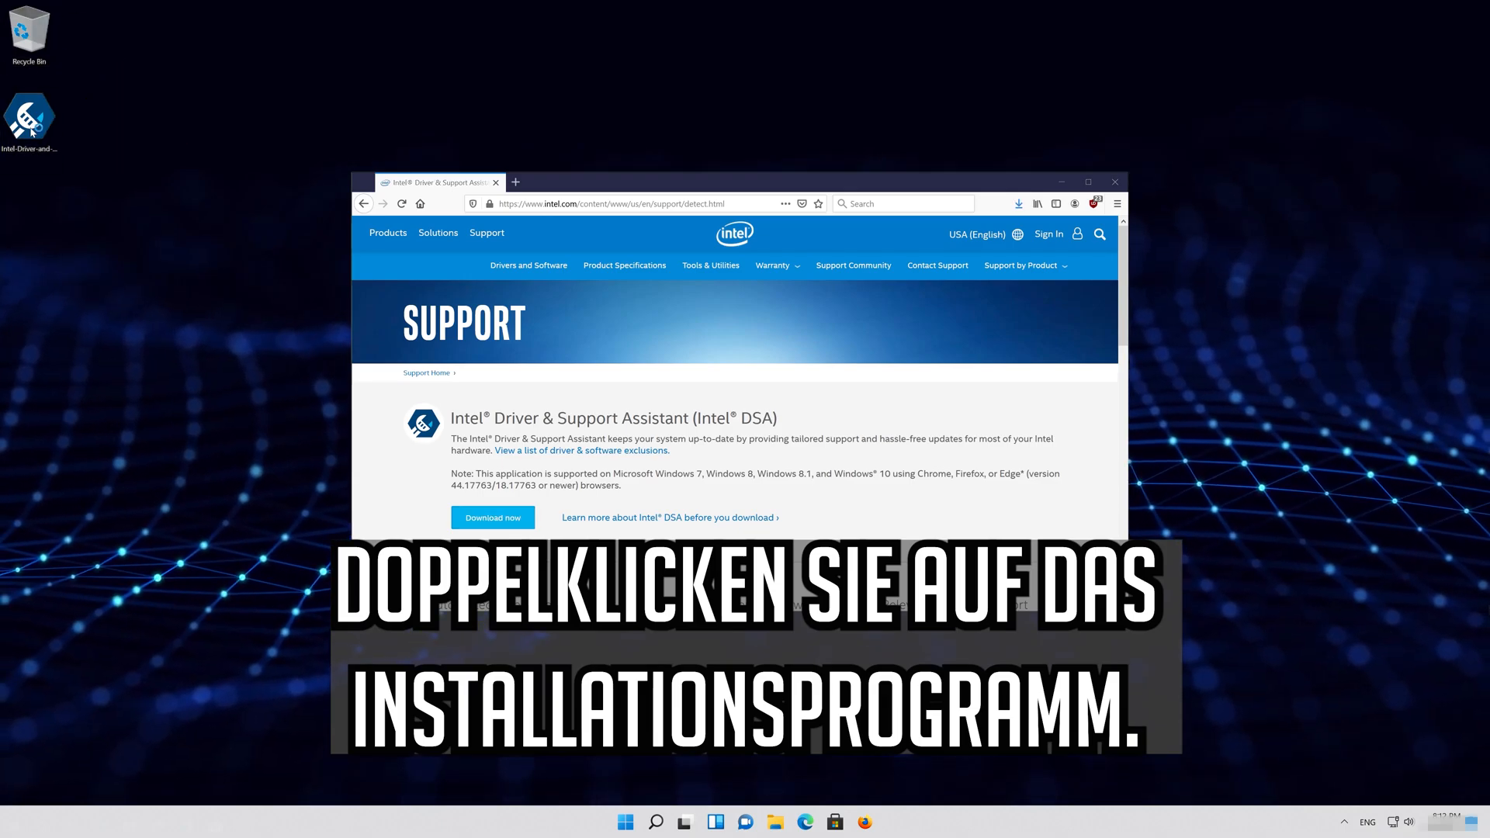
Run the Intel installer, accept the license, install and launch the assistant
double_click(27, 118)
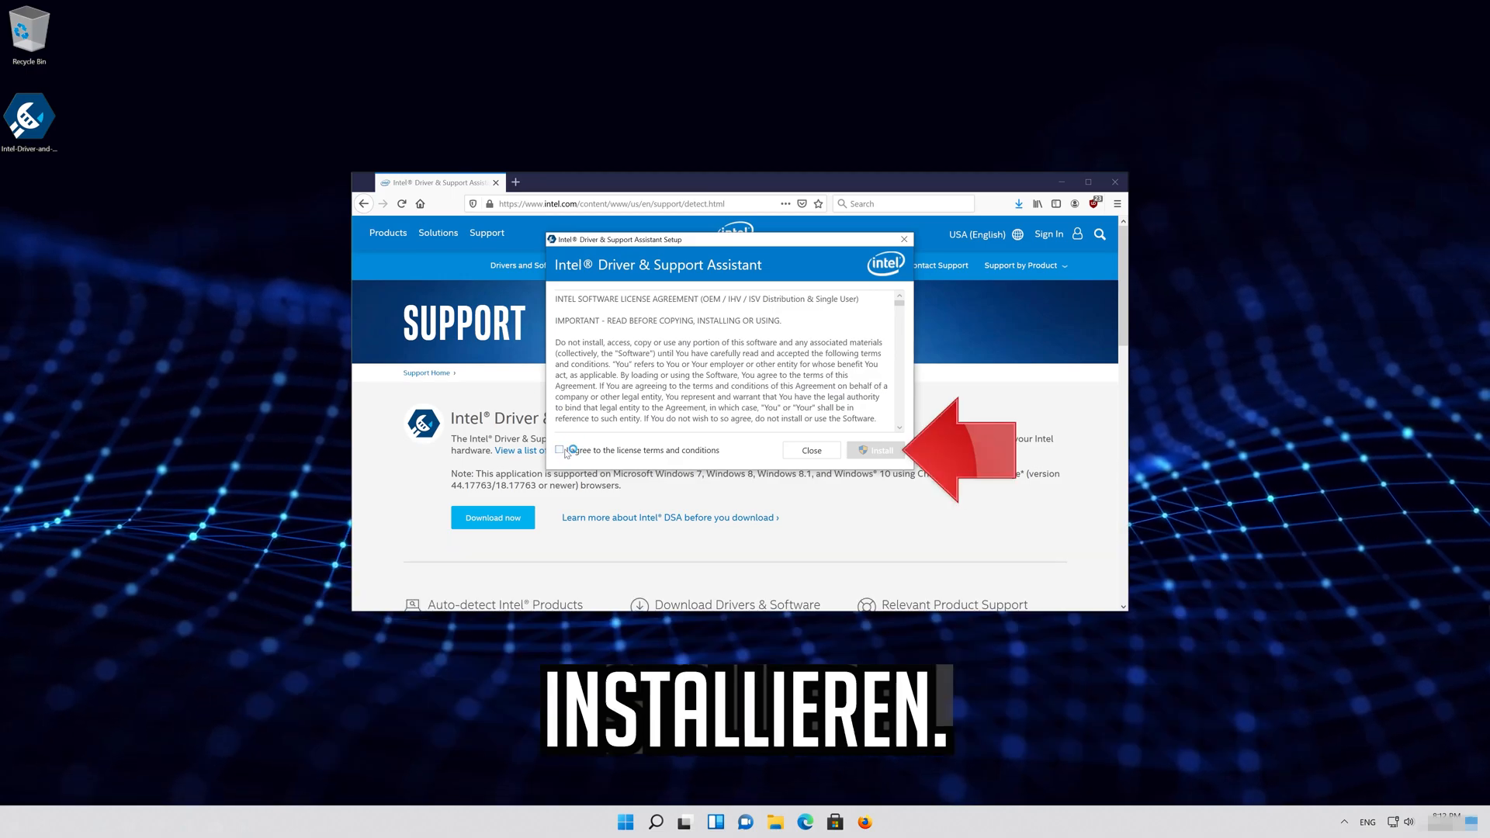
click(559, 450)
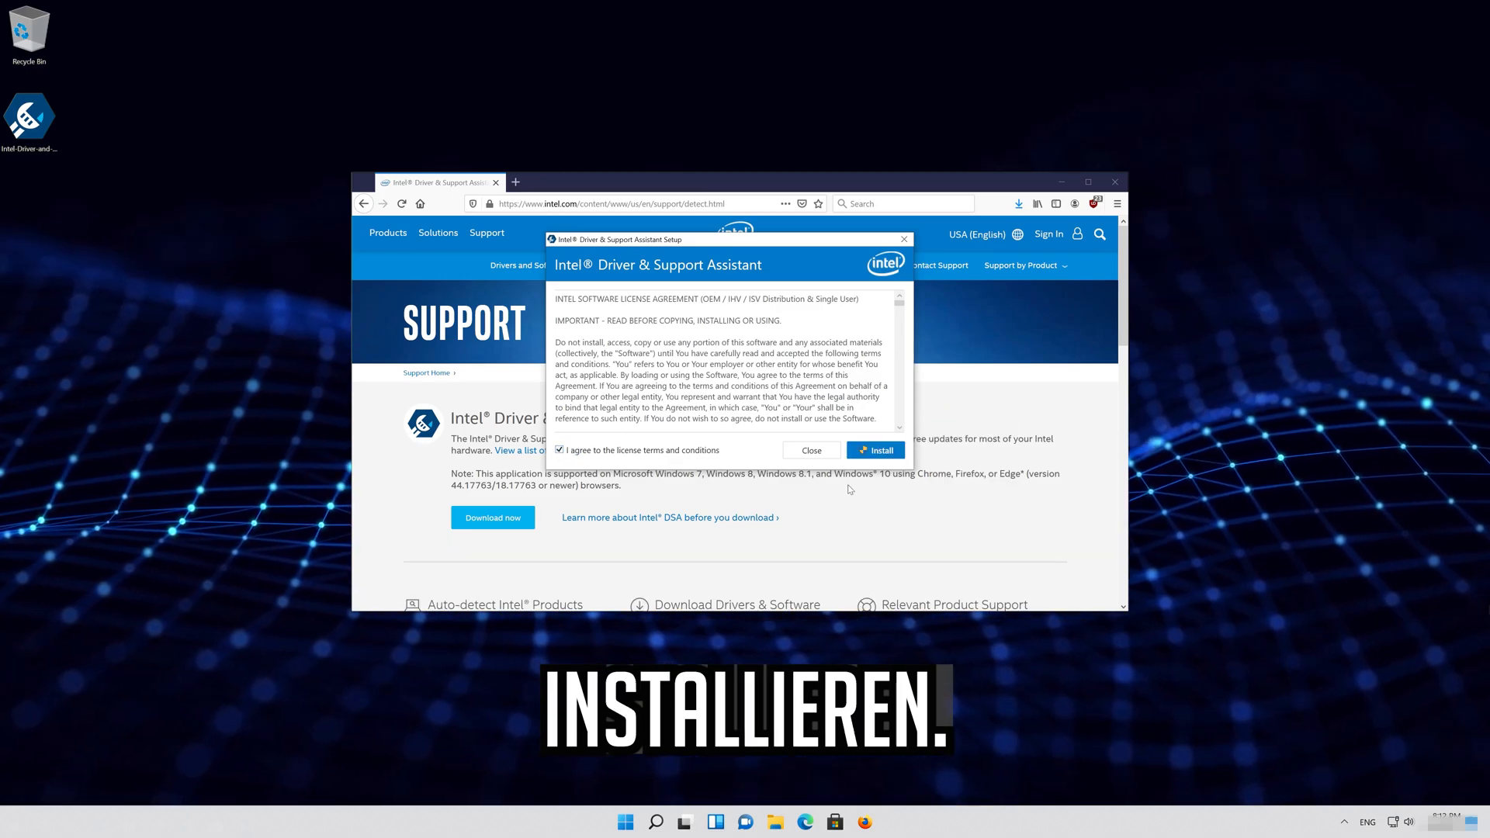
click(875, 450)
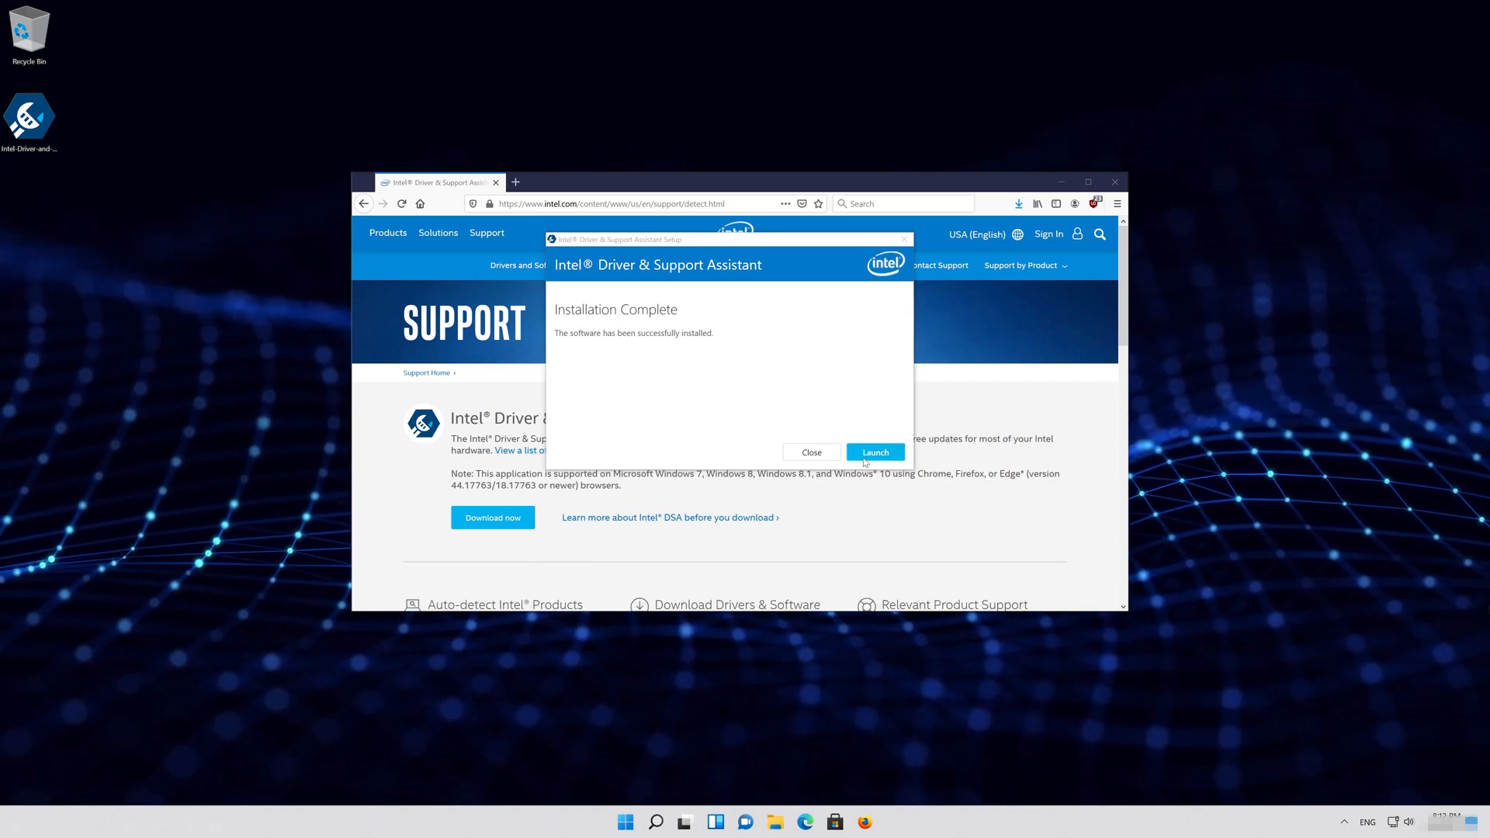
click(875, 452)
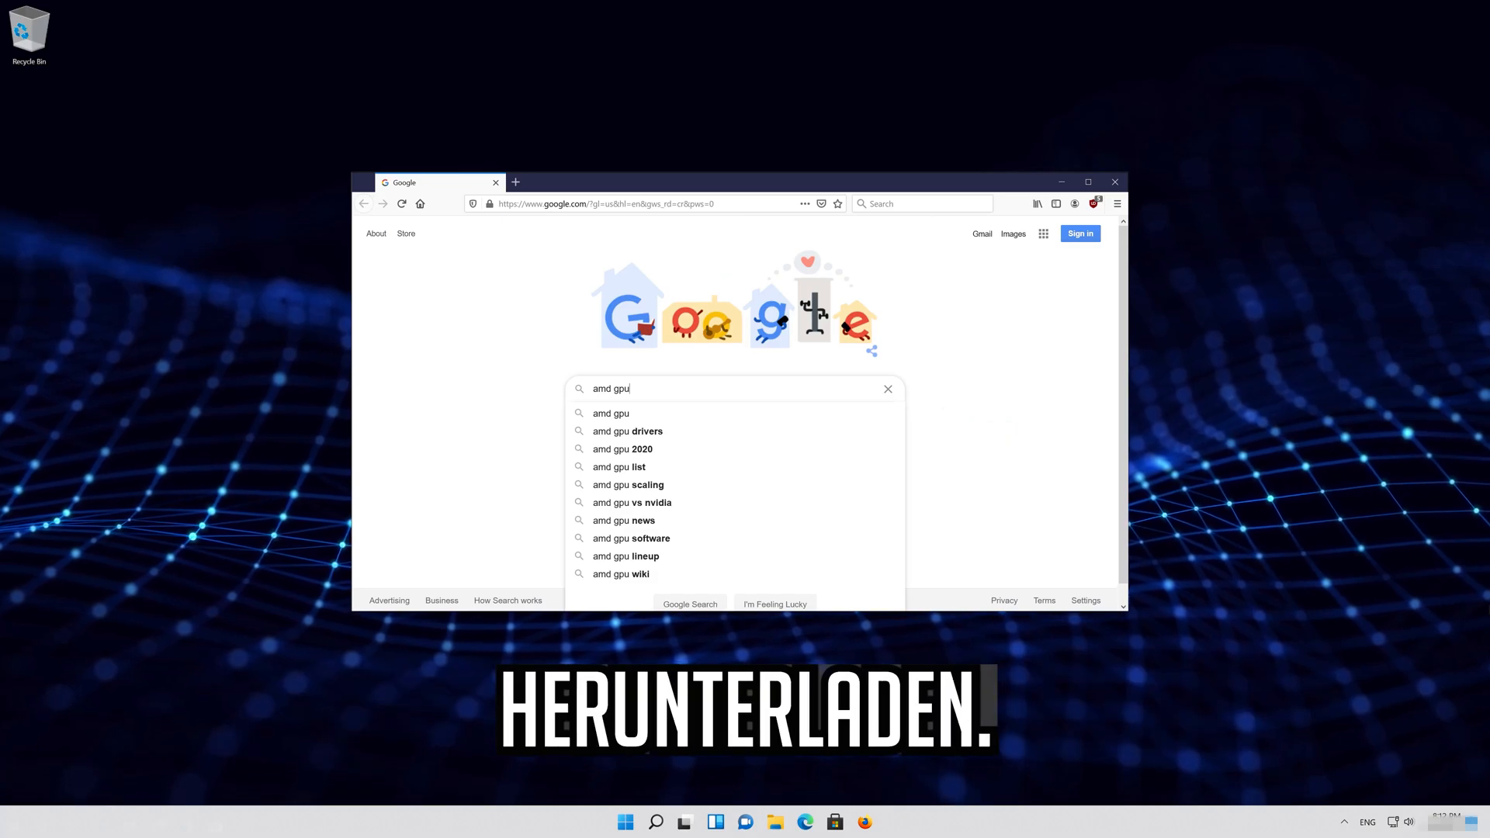
Search 'amd gpu drivers download' and save AMD's auto-detect installer from AMD's support page
text(drivers)
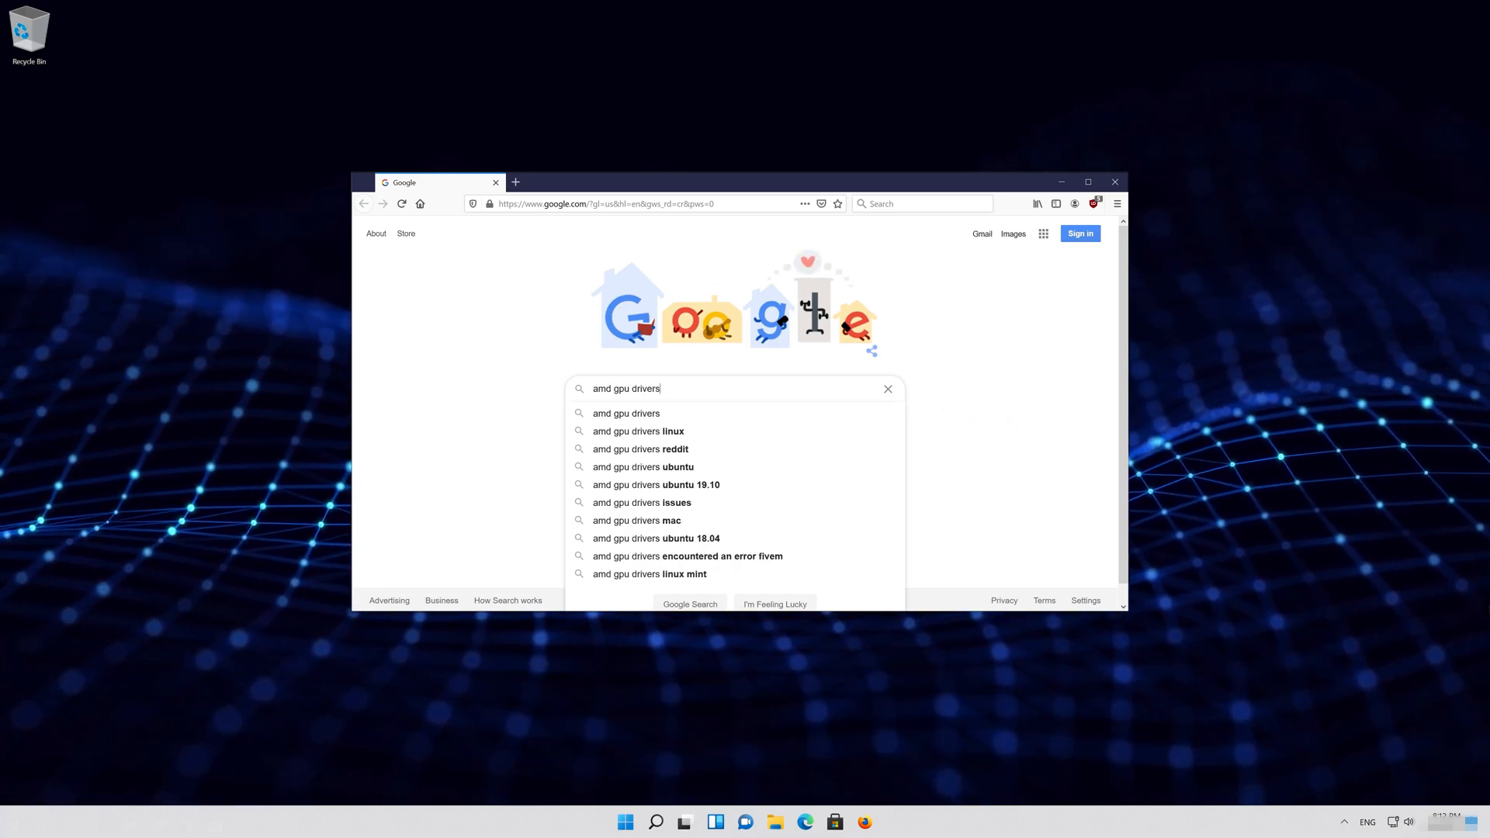
text(download)
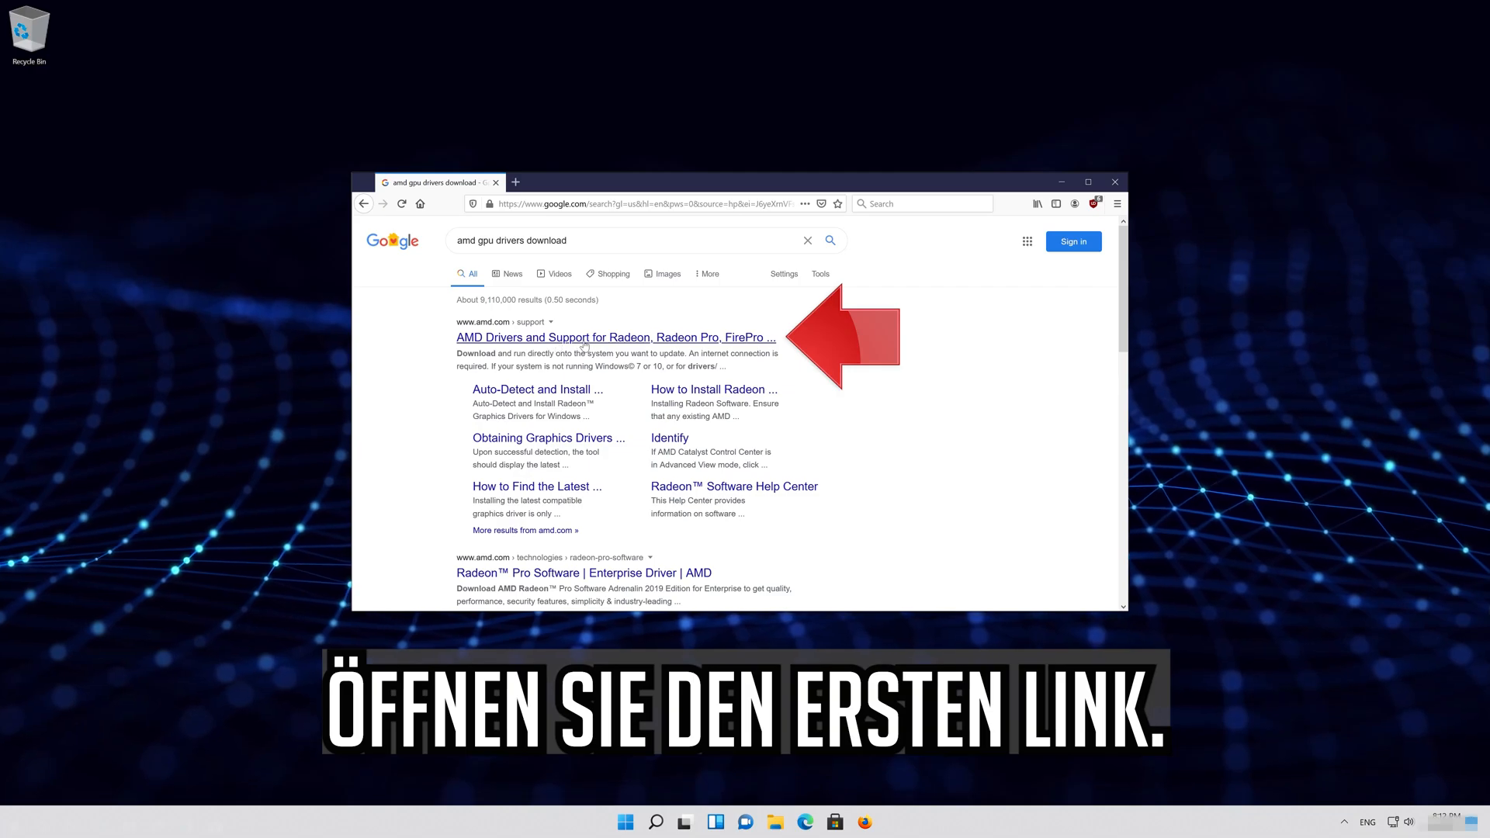
click(583, 338)
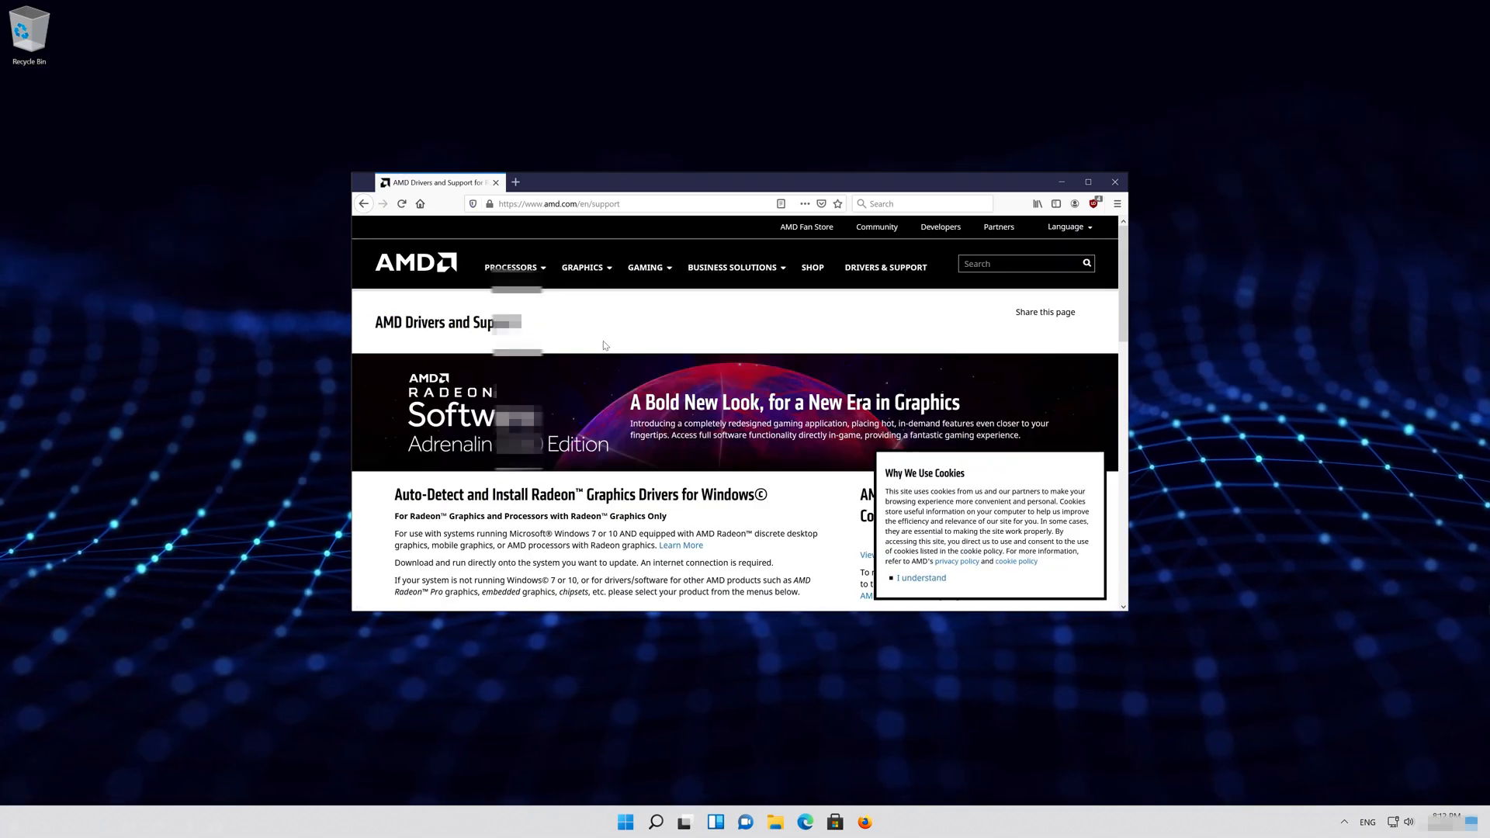
scroll(down, 3)
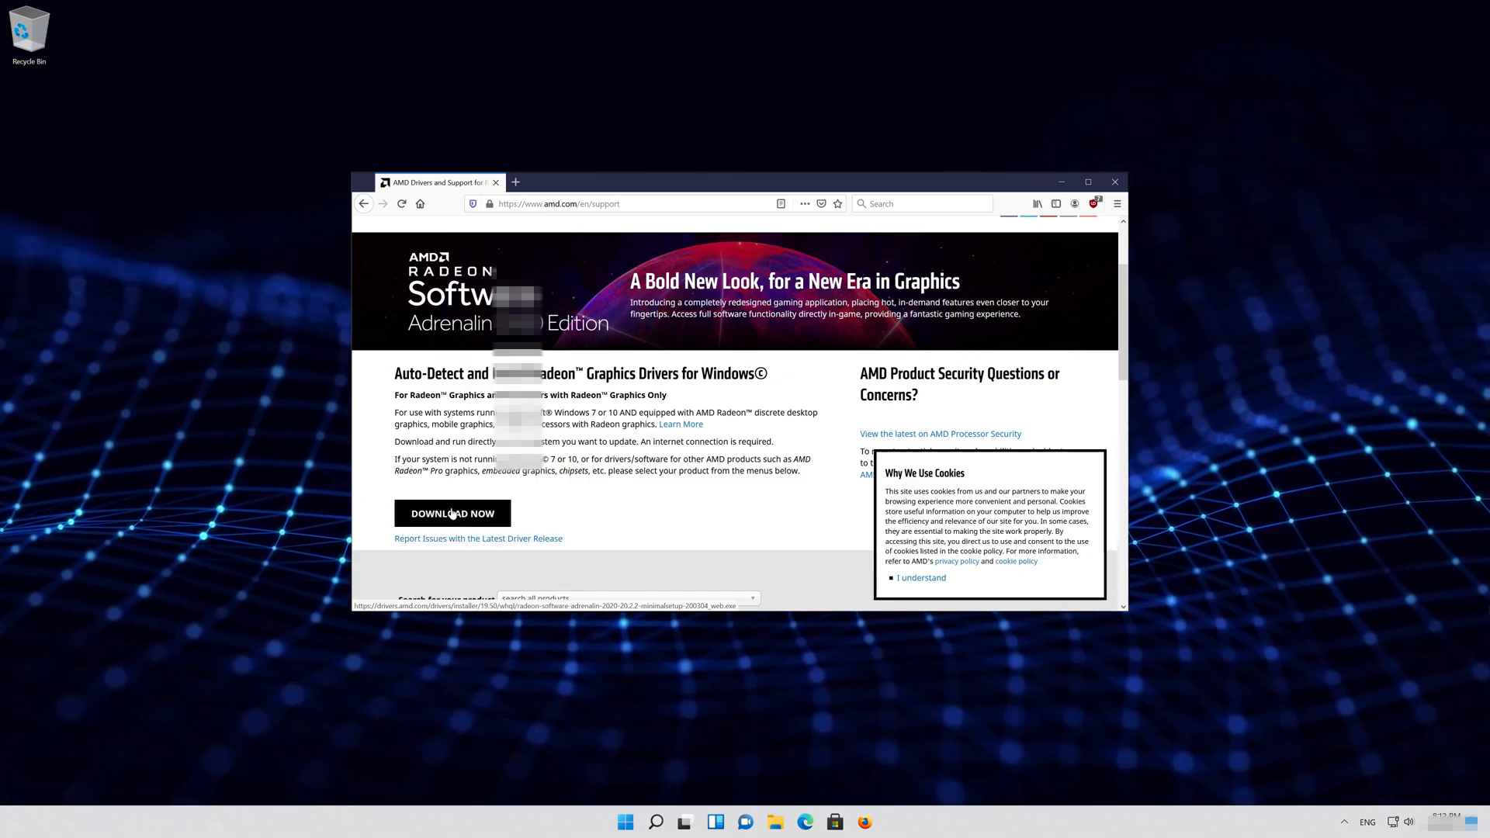
click(452, 513)
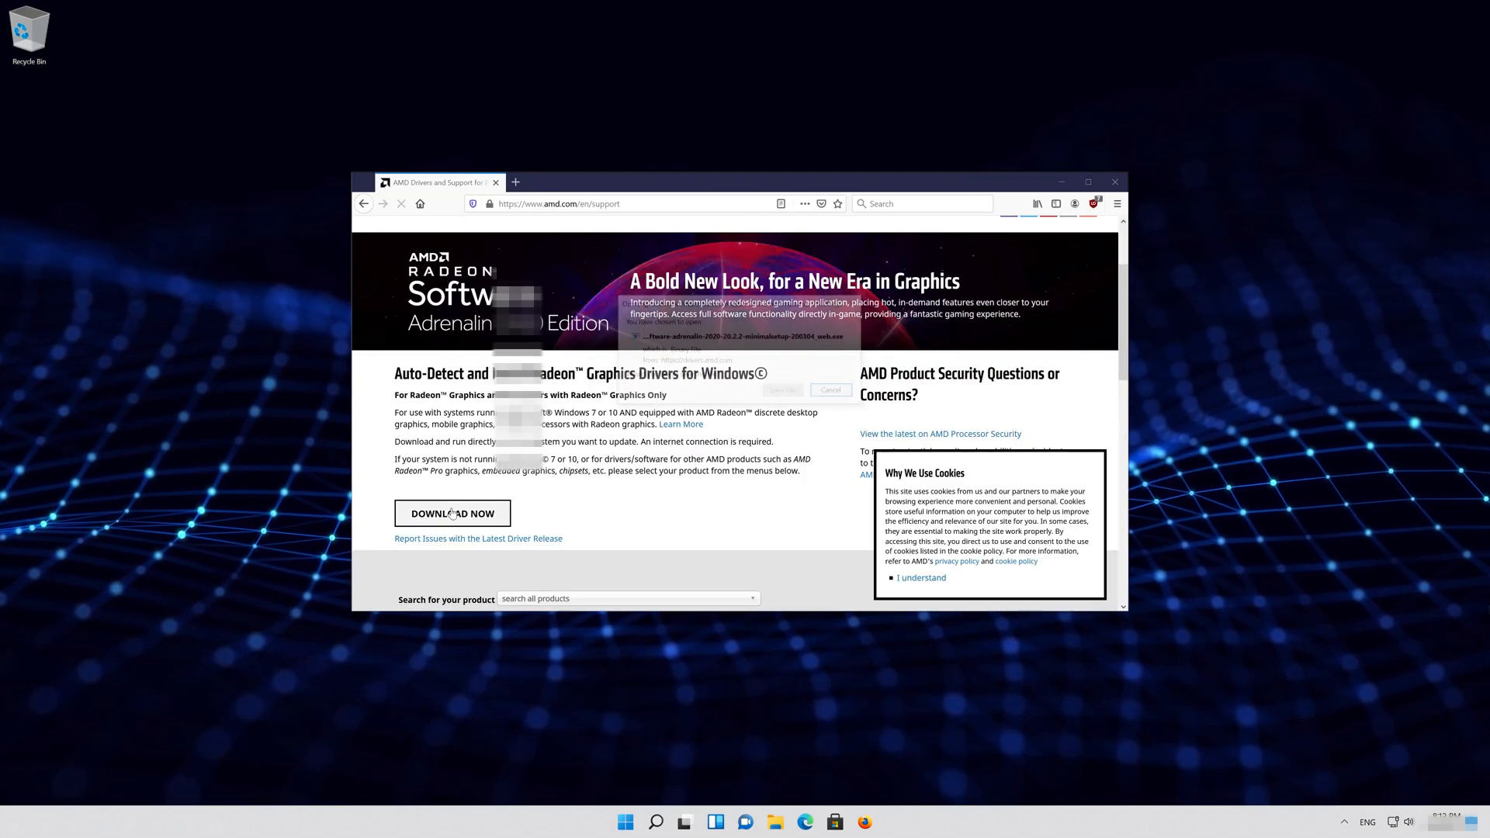
click(451, 513)
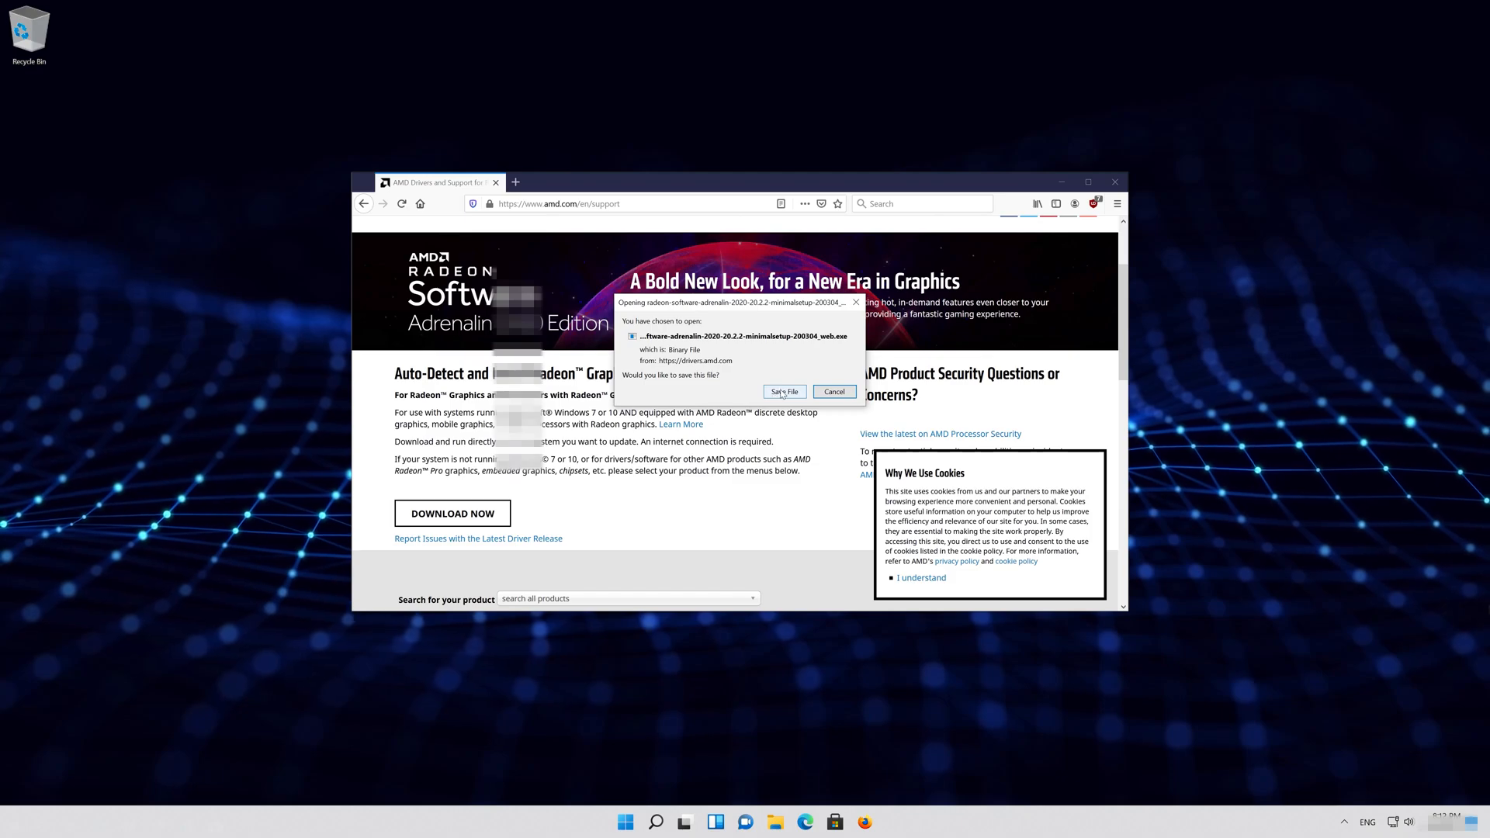
click(783, 391)
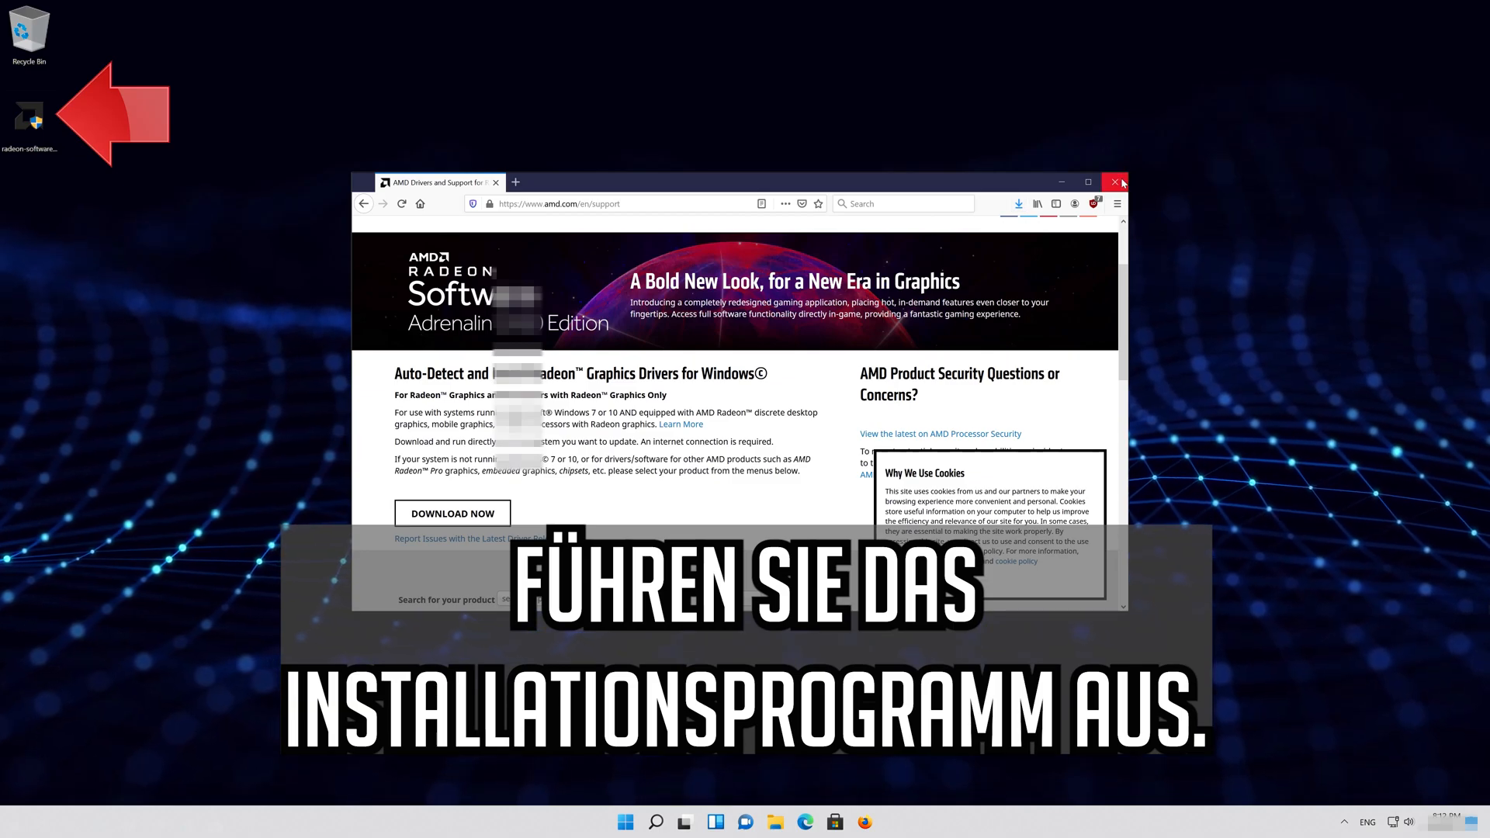
Close Firefox, approve and unpack the radeon-software installer, then launch it
click(1116, 182)
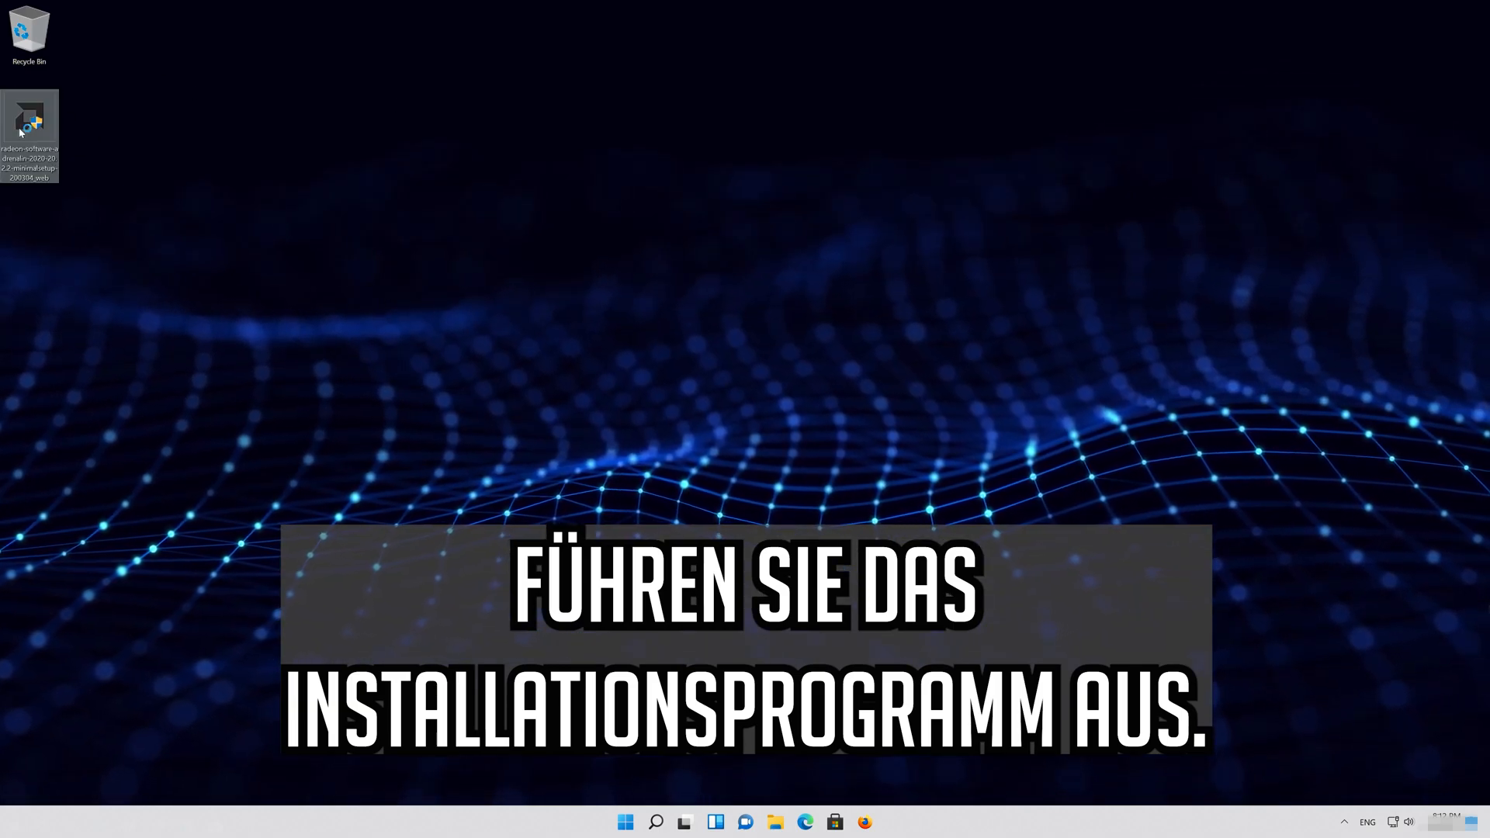
double_click(28, 114)
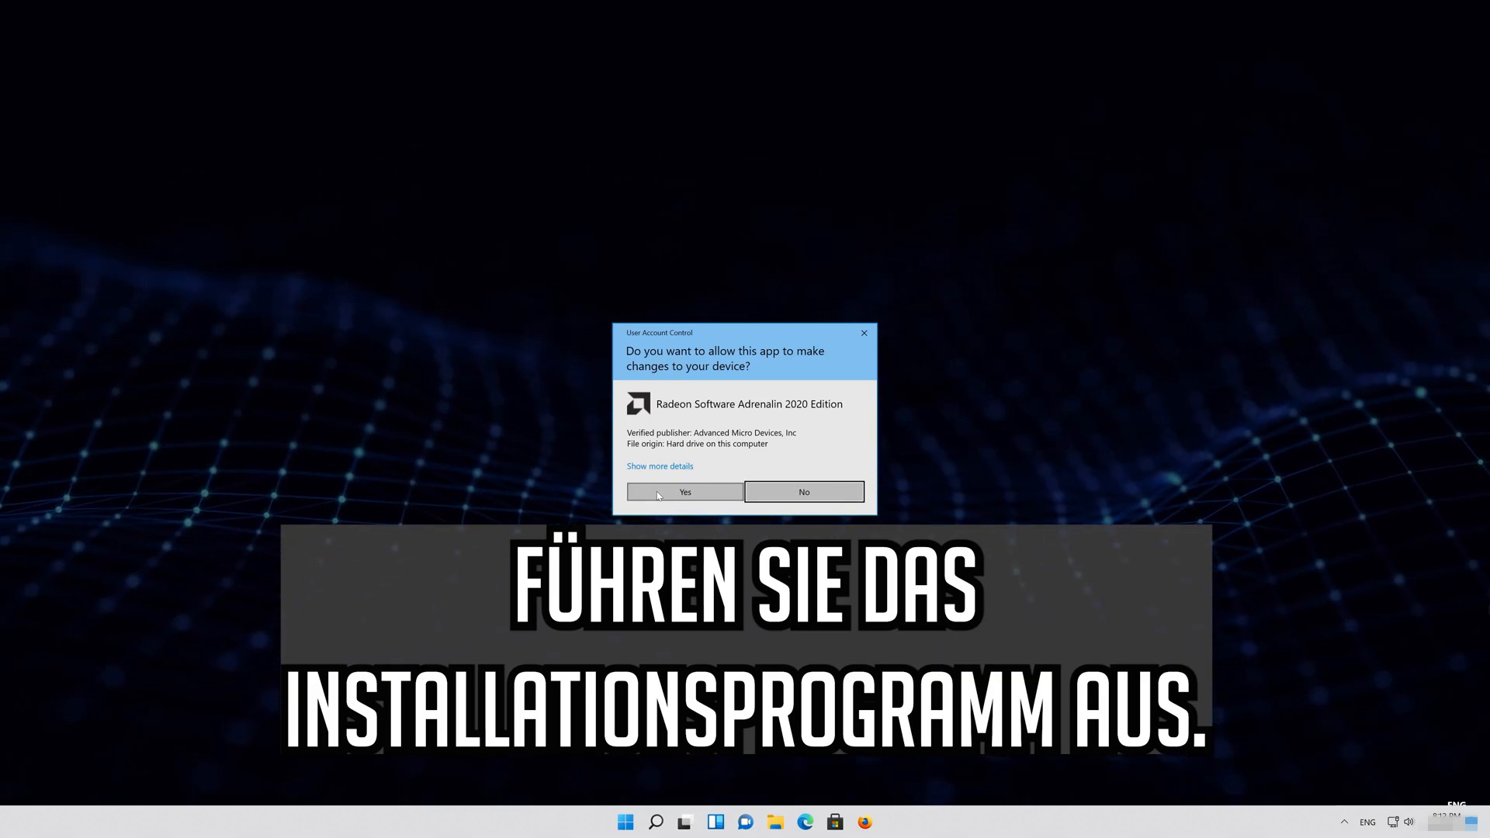
click(685, 492)
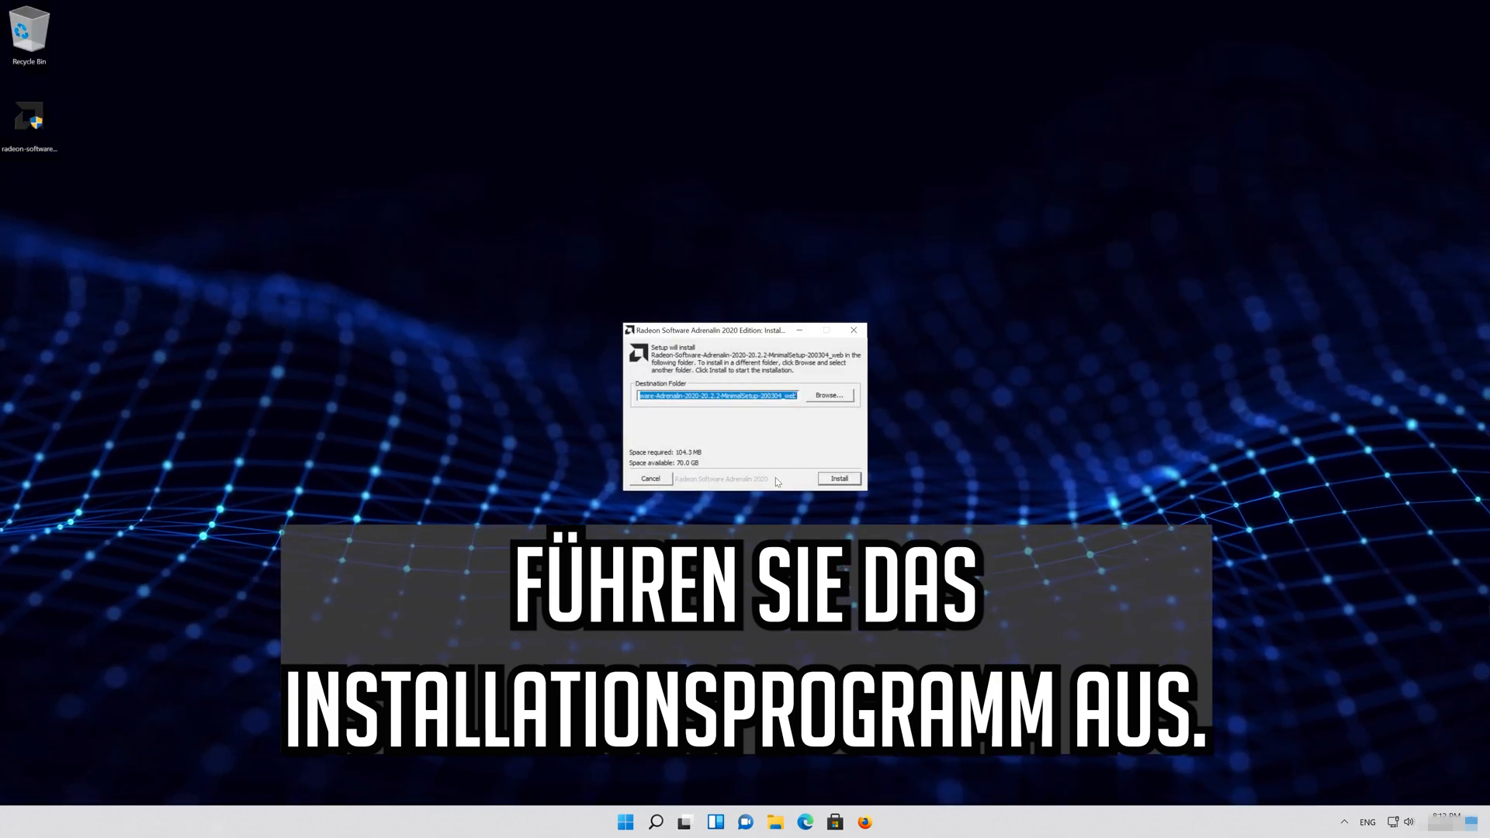
click(838, 478)
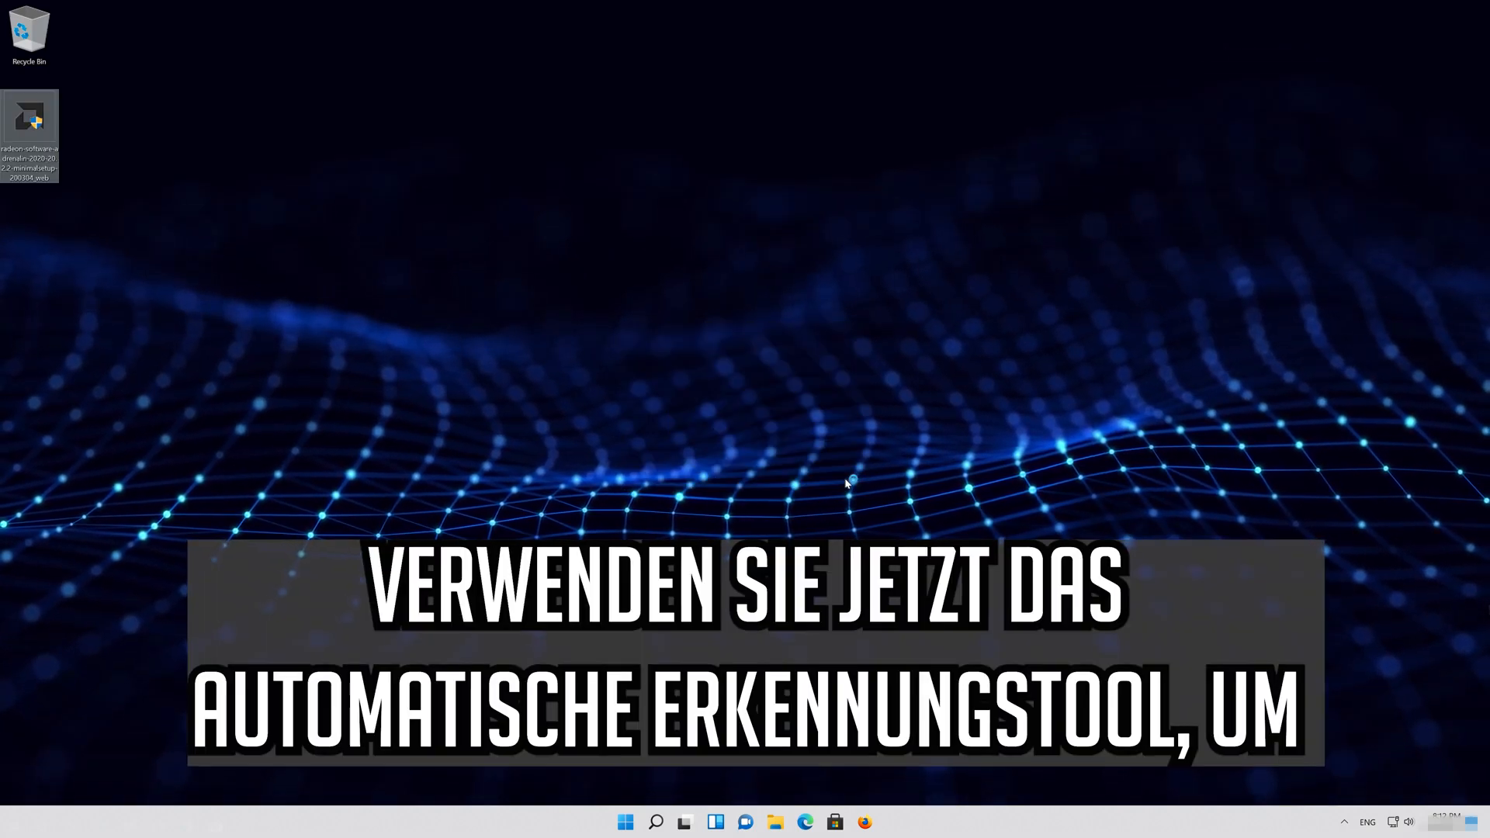
double_click(31, 109)
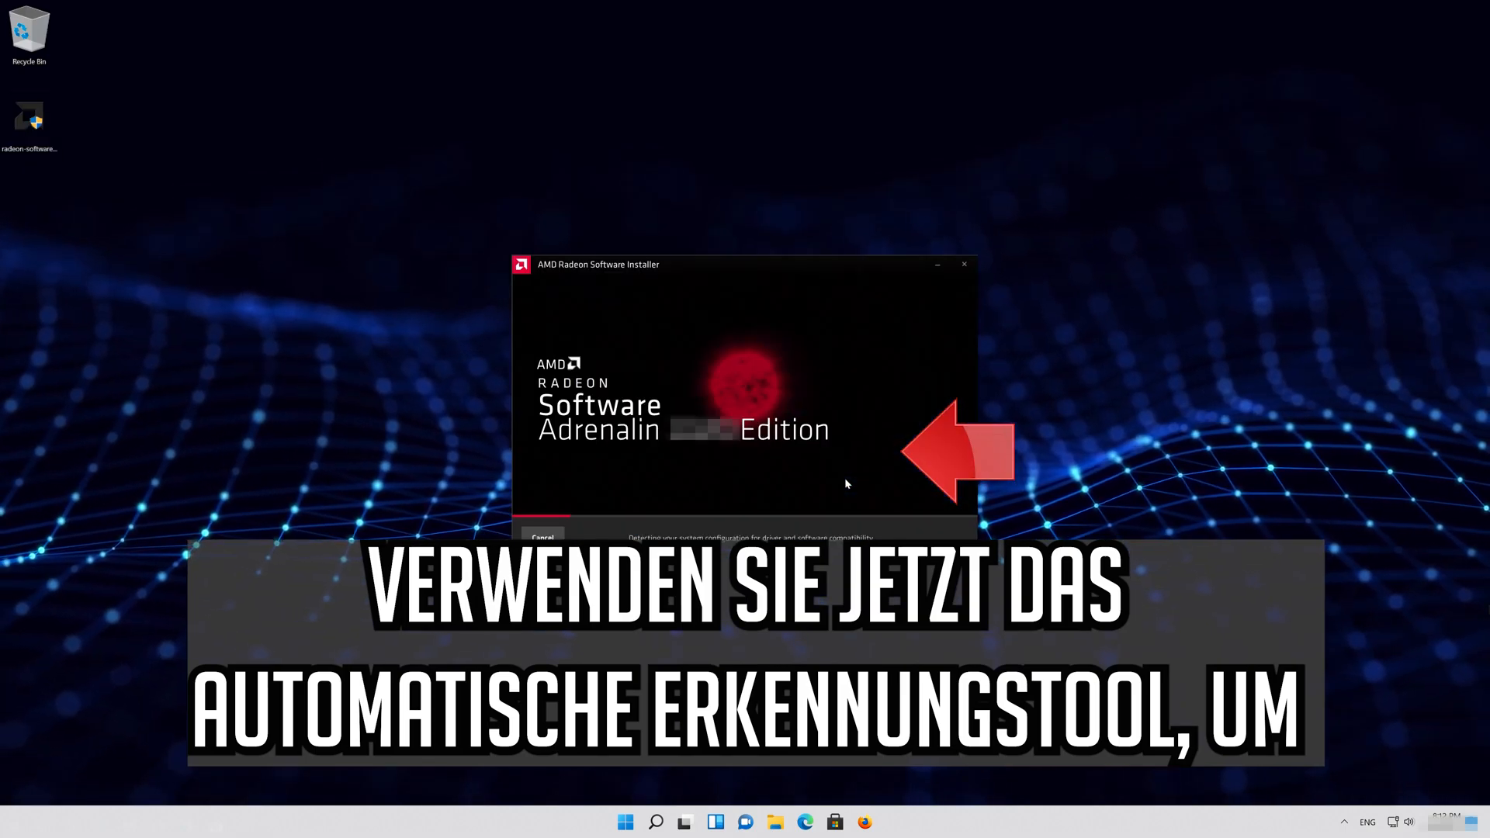